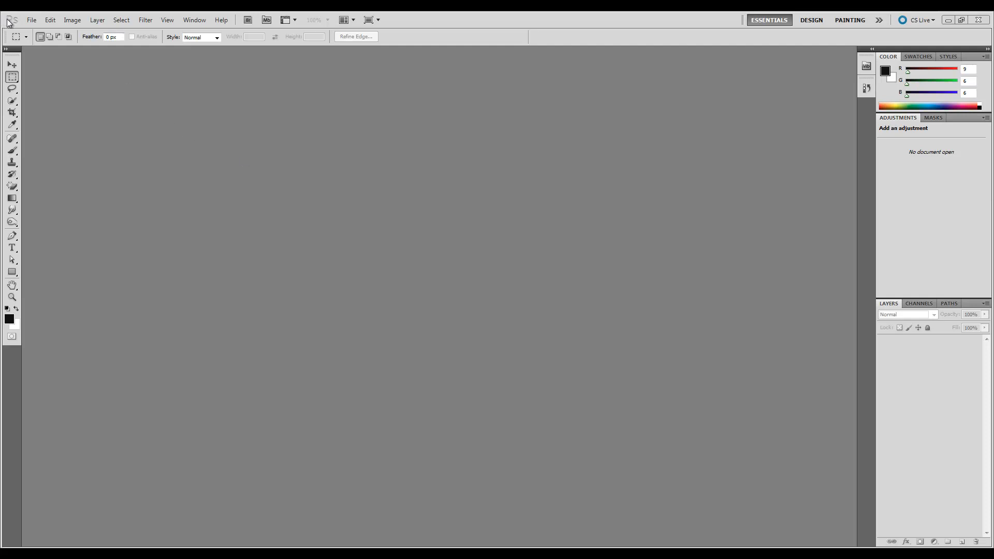
Open Cat.jpg, the photo of the grey cat on a sofa, via File > Open
{"action": "left_click", "coordinate": [30, 20]}
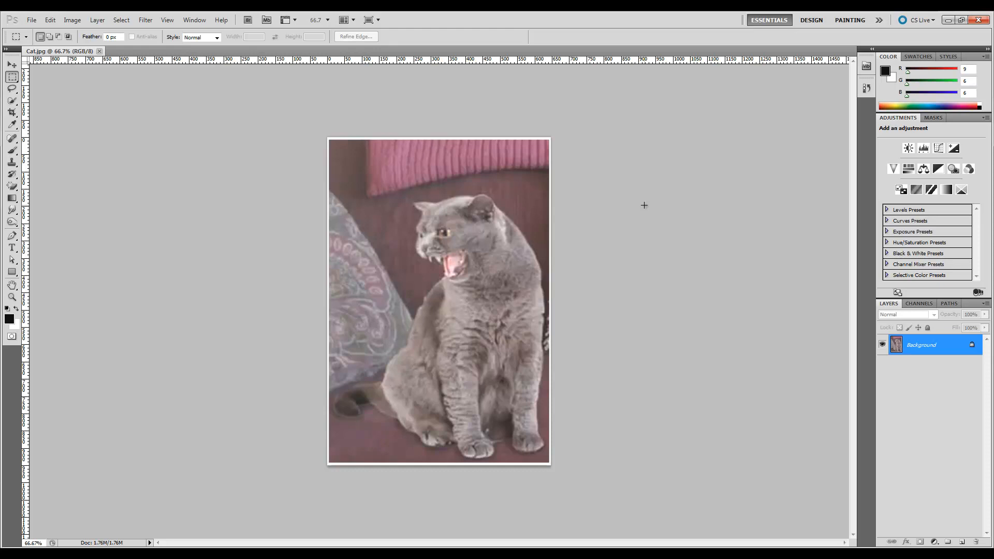
{"action": "mouse_move", "coordinate": [756, 456]}
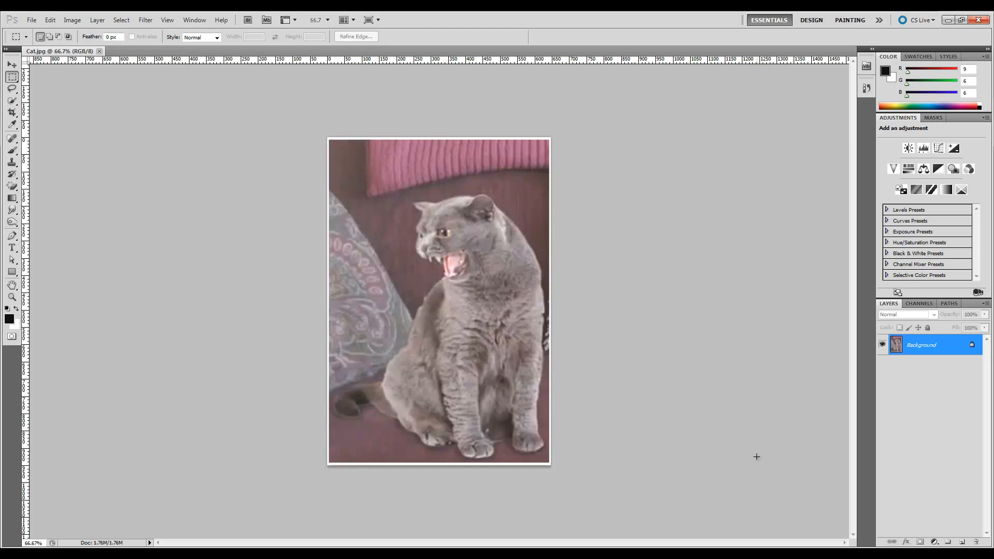
{"action": "mouse_move", "coordinate": [684, 512]}
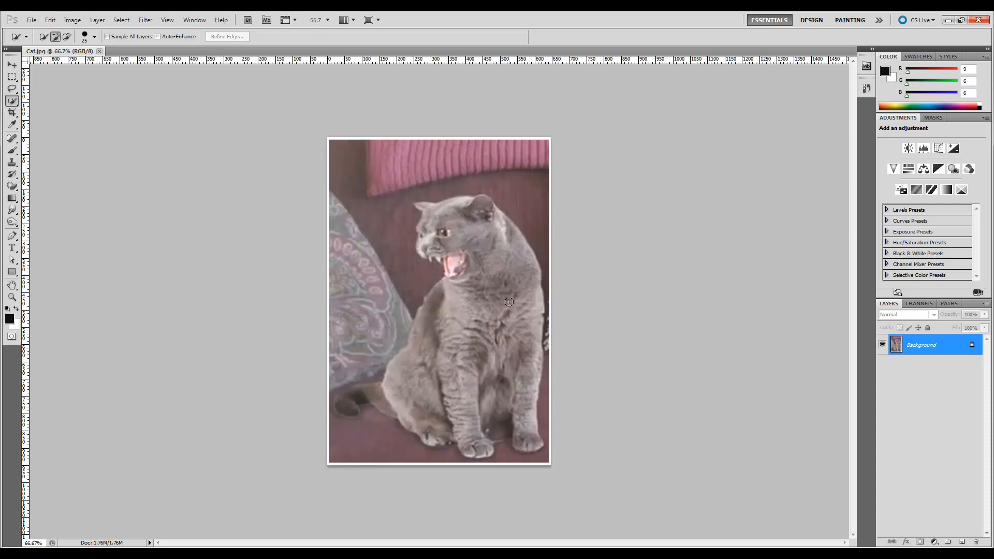
{"action": "mouse_move", "coordinate": [493, 295]}
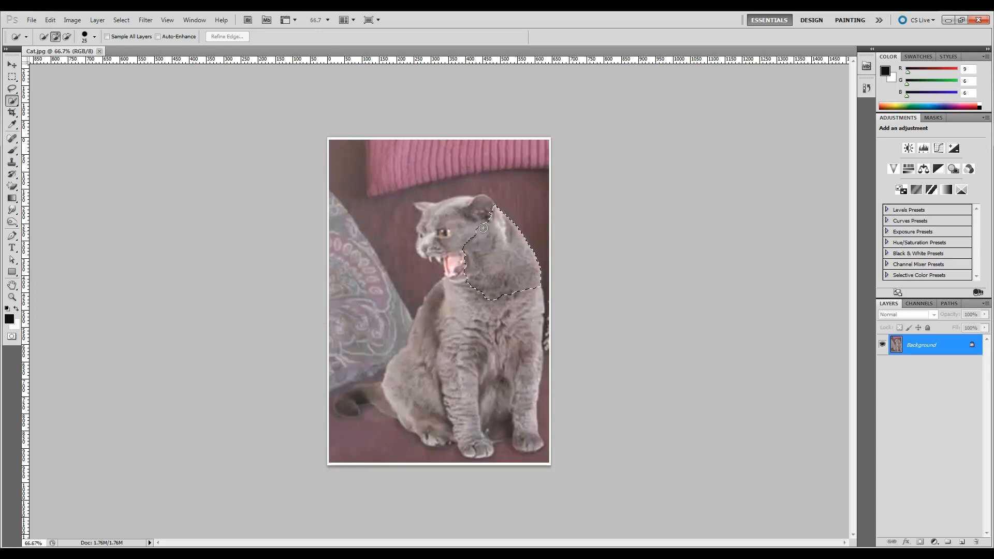
Brush the Quick Selection over the cat's head and face to select the whole cat
{"action": "left_click_drag", "start_coordinate": [484, 227], "coordinate": [484, 319]}
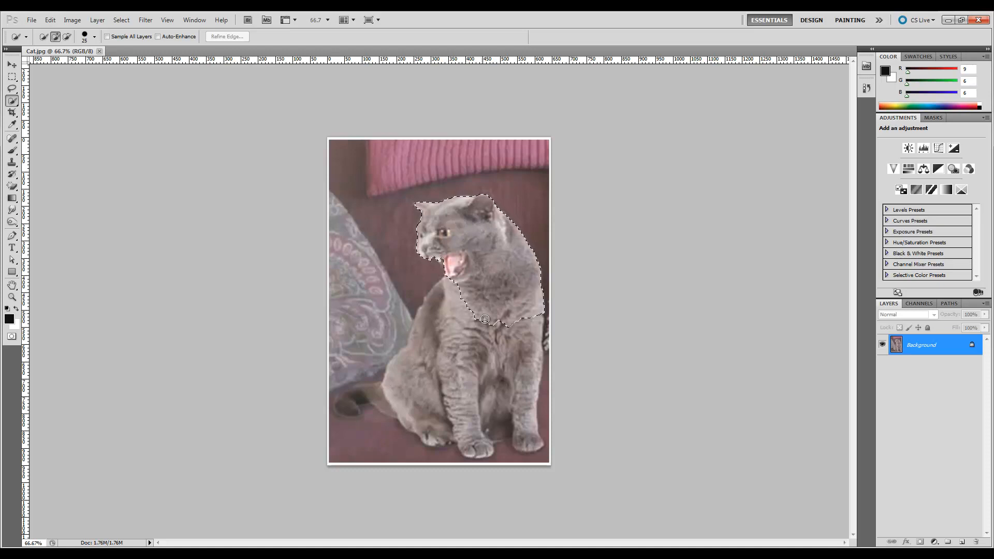
{"action": "left_click_drag", "start_coordinate": [484, 319], "coordinate": [518, 401]}
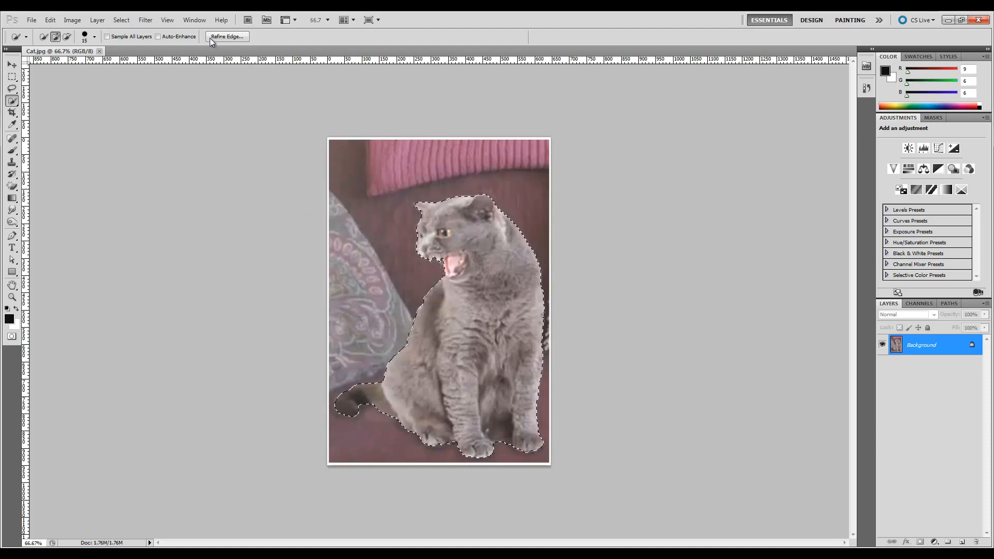
Refine Edge with Smart Radius, radius 1.0, Decontaminate Colors, output the cutout to a new layer
{"action": "left_click", "coordinate": [227, 37]}
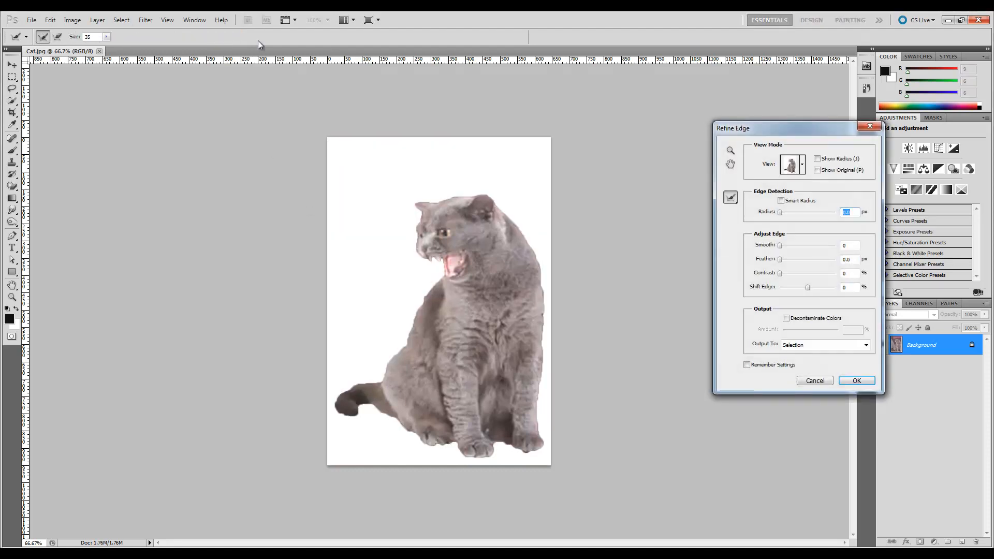
{"action": "left_click", "coordinate": [781, 200]}
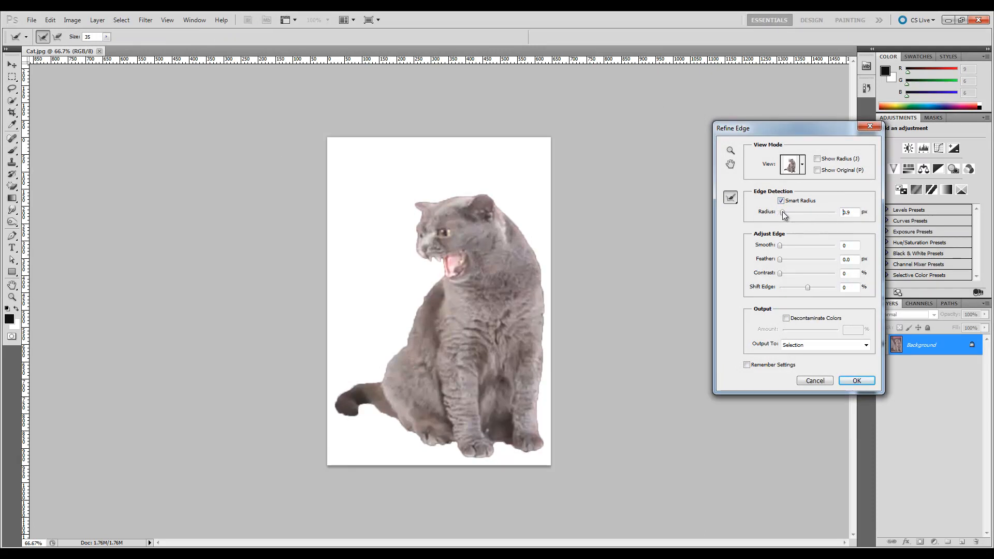
{"action": "left_click_drag", "start_coordinate": [783, 211], "coordinate": [786, 211]}
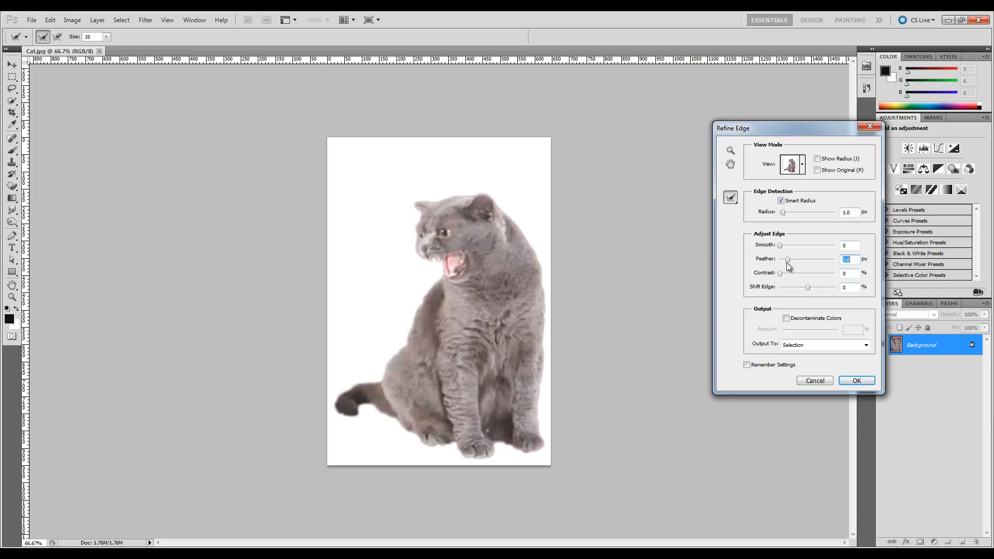
{"action": "mouse_move", "coordinate": [722, 283]}
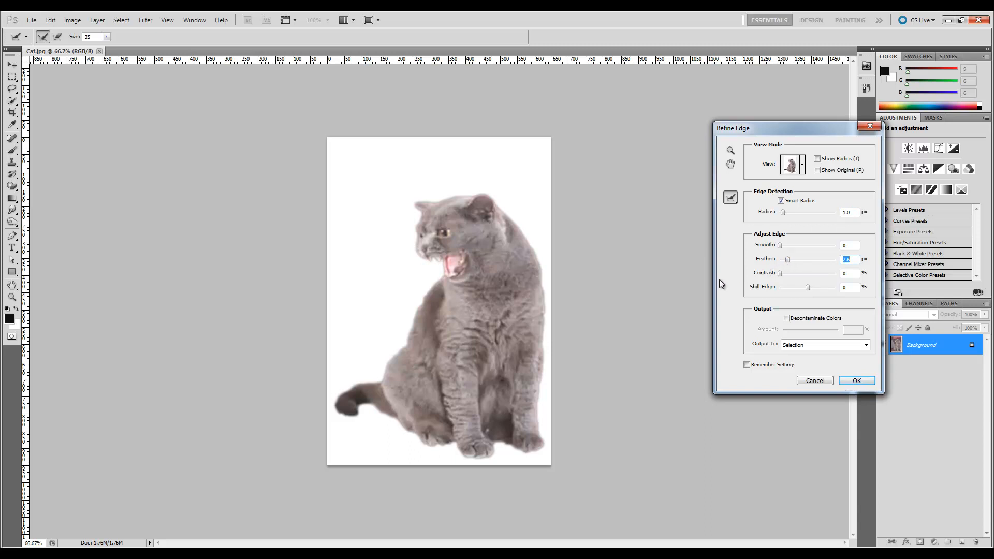
{"action": "mouse_move", "coordinate": [824, 265]}
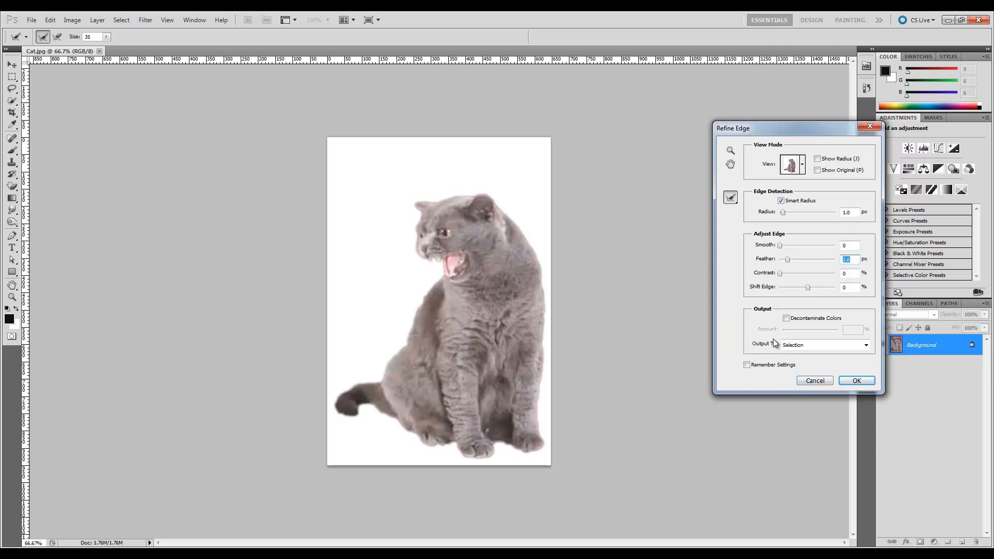
{"action": "left_click", "coordinate": [786, 318]}
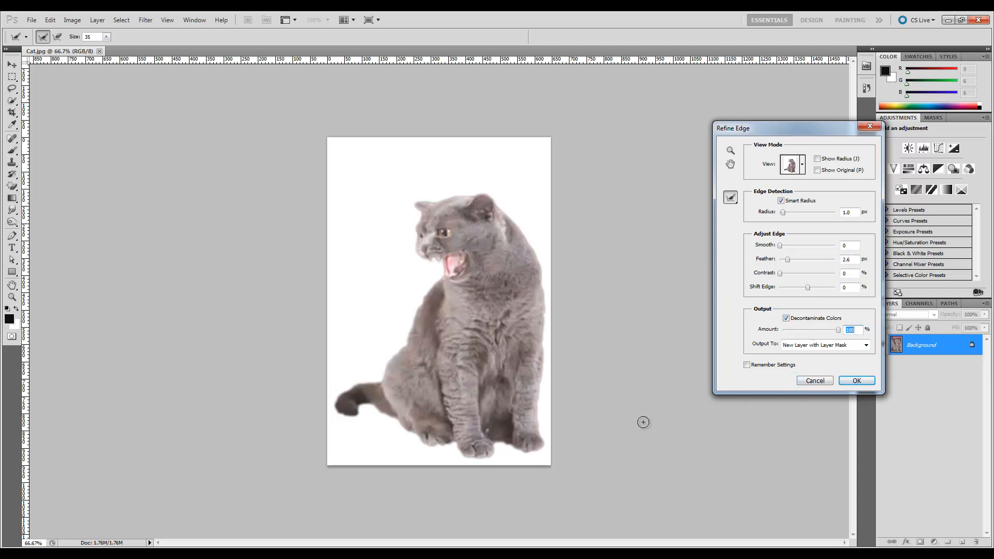
{"action": "left_click", "coordinate": [866, 345]}
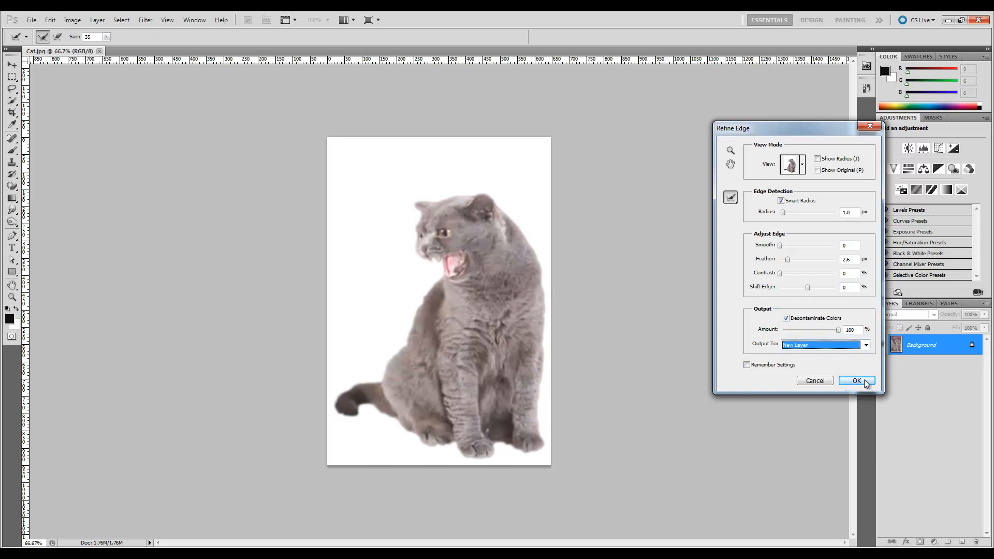
{"action": "left_click", "coordinate": [857, 380]}
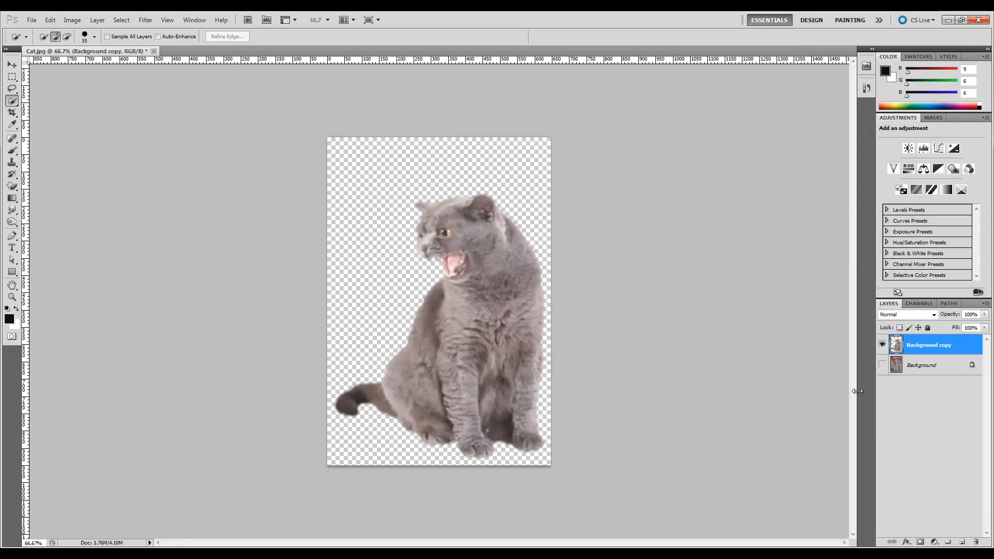
{"action": "mouse_move", "coordinate": [225, 403]}
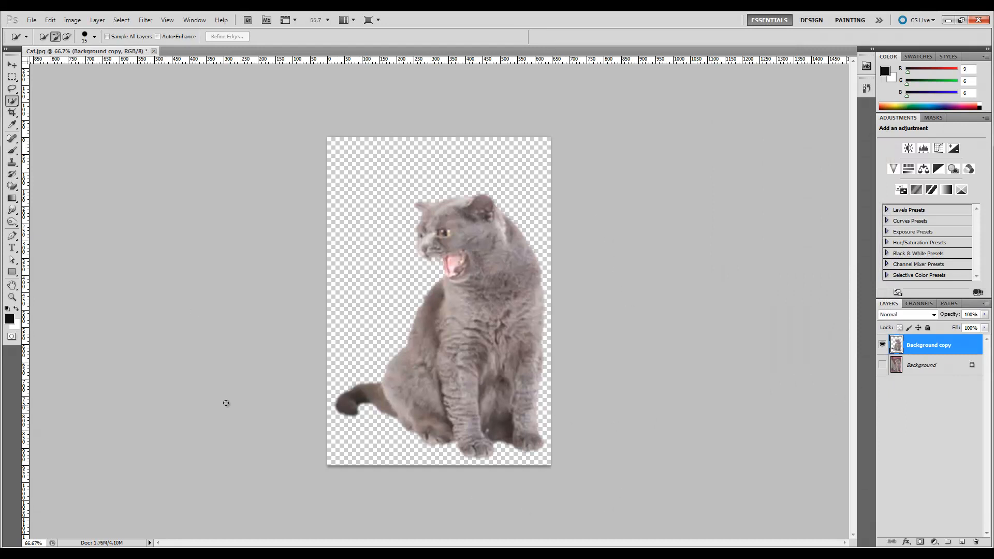
{"action": "mouse_move", "coordinate": [649, 294]}
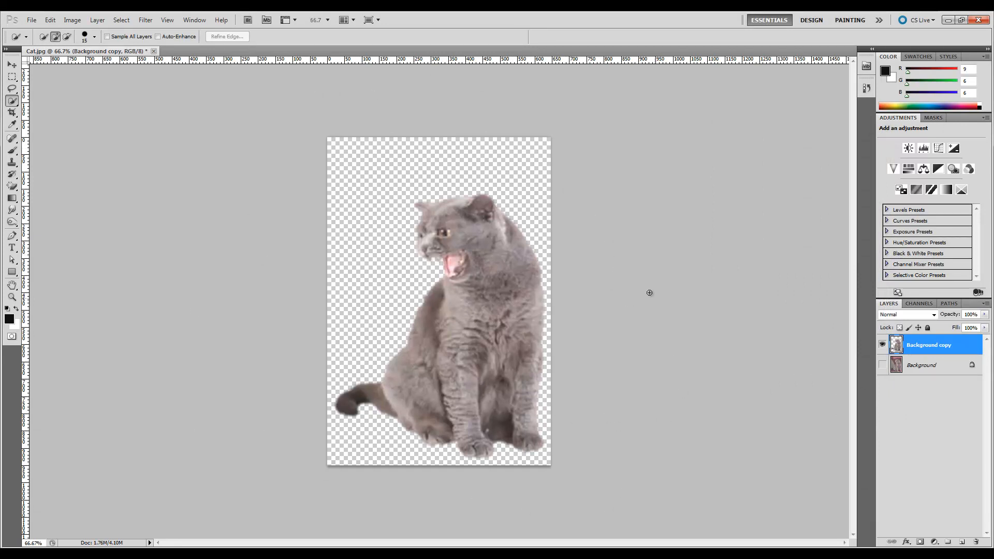
{"action": "mouse_move", "coordinate": [524, 80]}
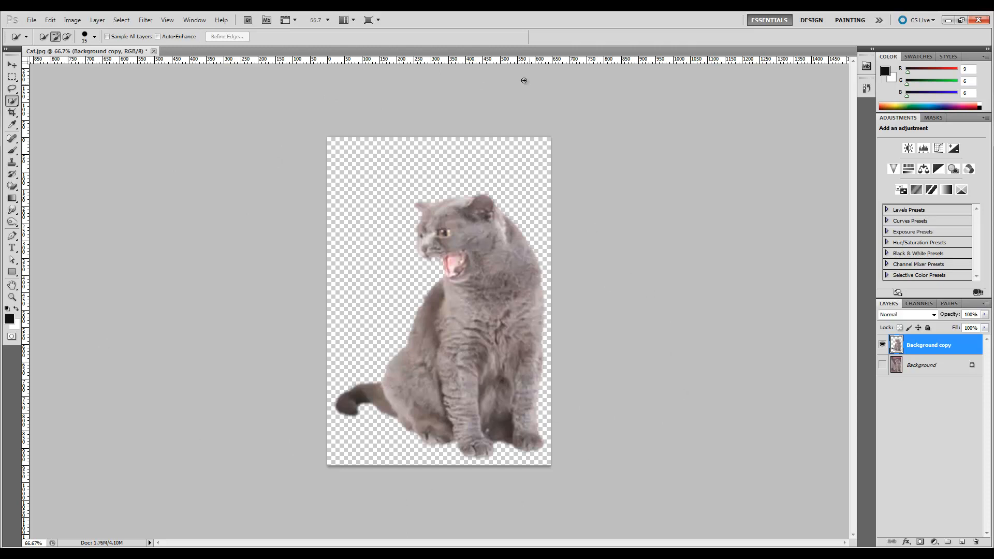
Browse the Image menu, then bring up the File menu to start a new document
{"action": "left_click", "coordinate": [71, 19]}
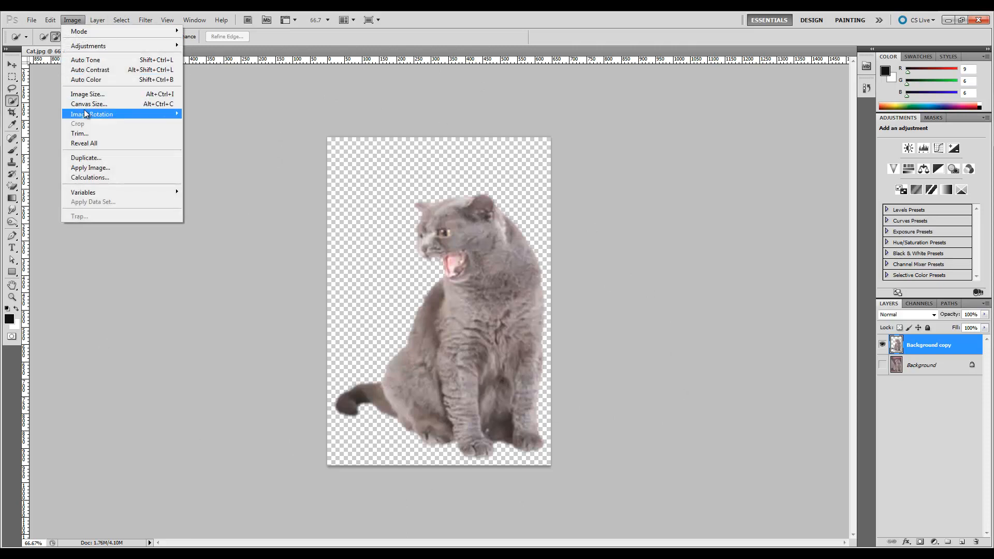
{"action": "left_click", "coordinate": [87, 94]}
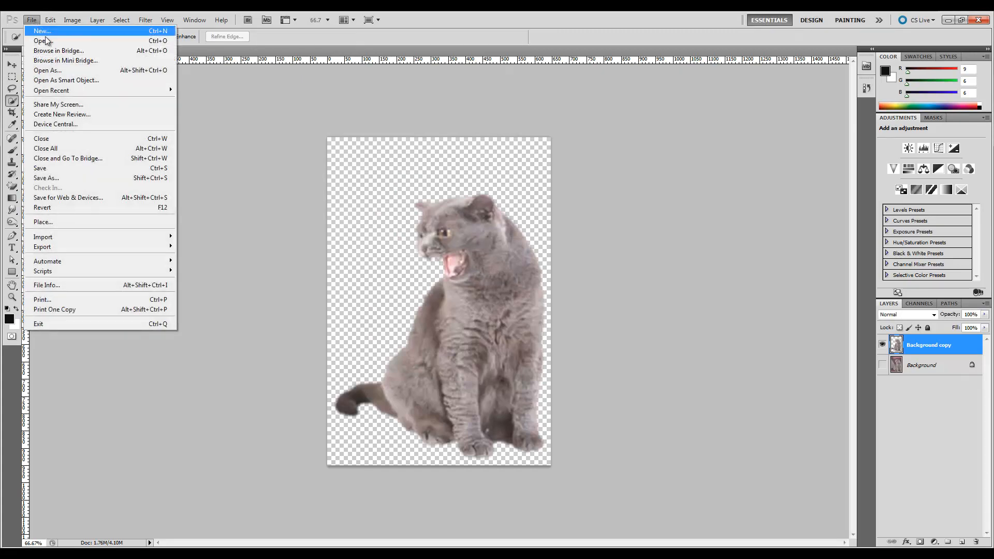
Create a new 800 × 900 px white document and fit it to the window
{"action": "left_click", "coordinate": [42, 30]}
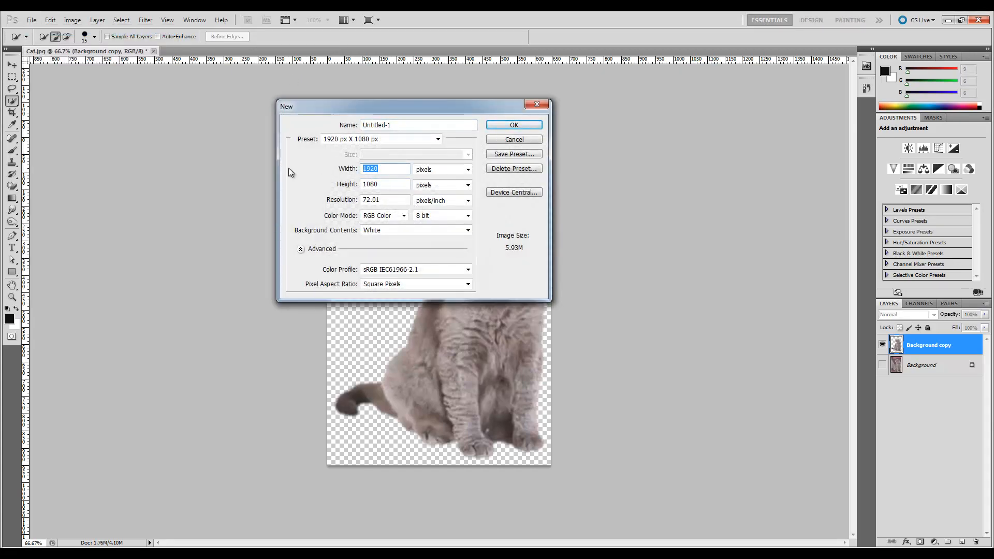
{"action": "type", "text": "800"}
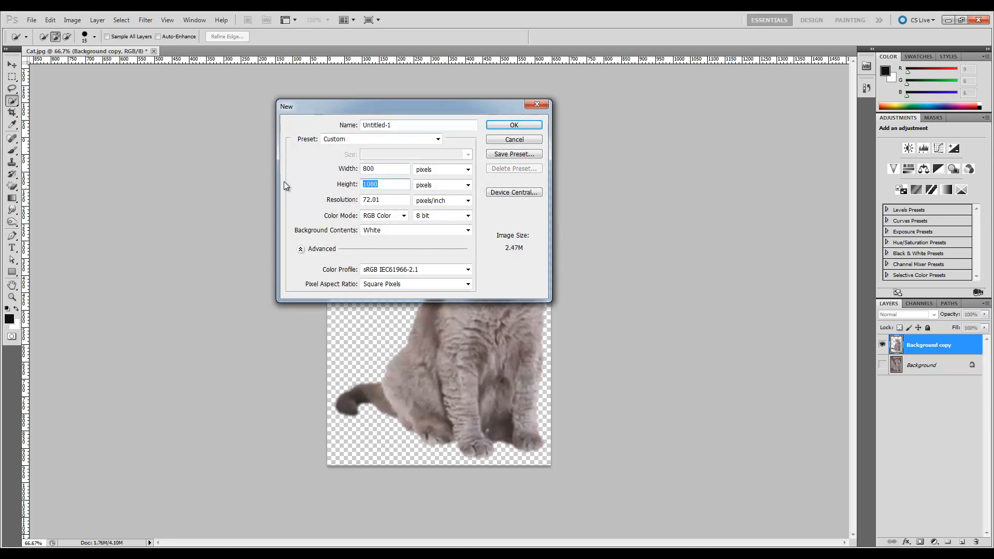
{"action": "type", "text": "900"}
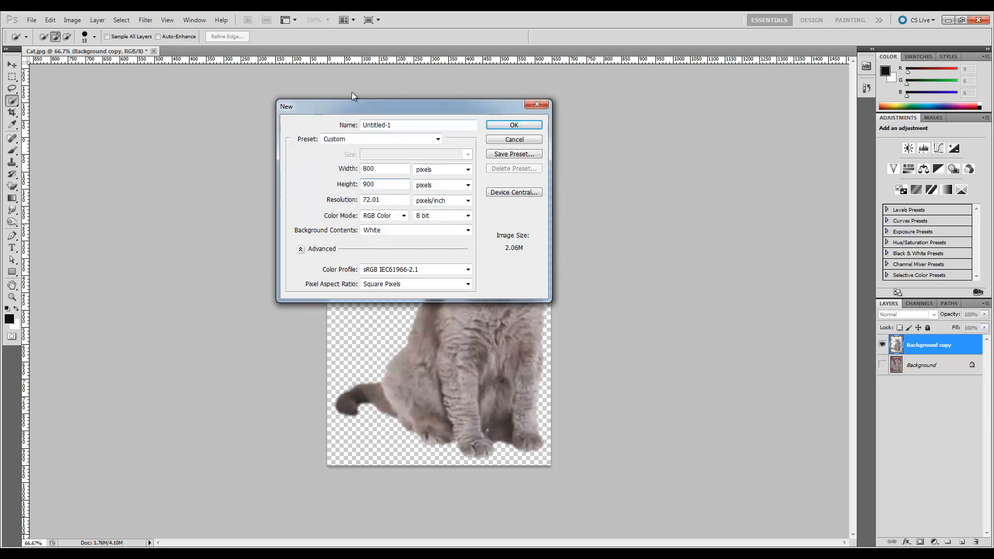
{"action": "left_click", "coordinate": [514, 124]}
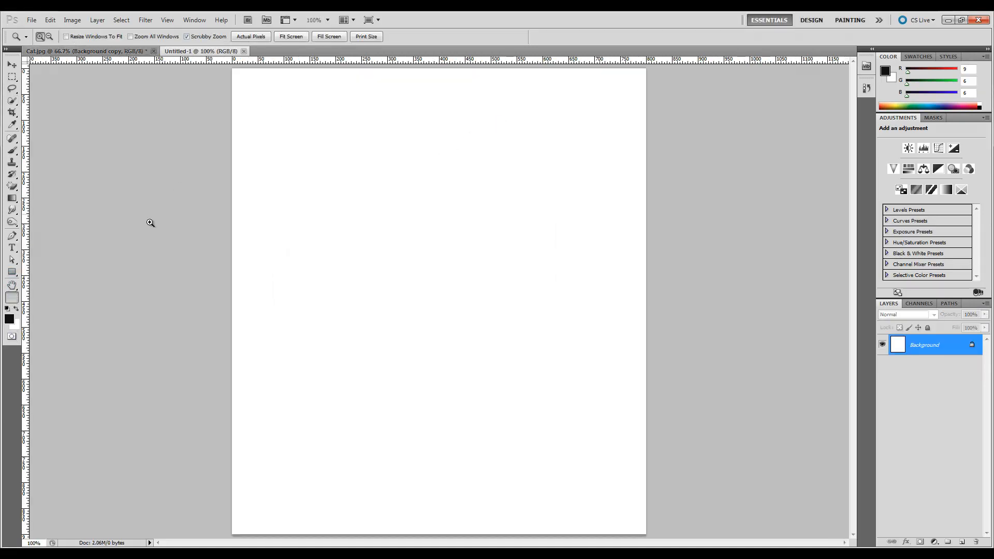
{"action": "left_click", "coordinate": [290, 36]}
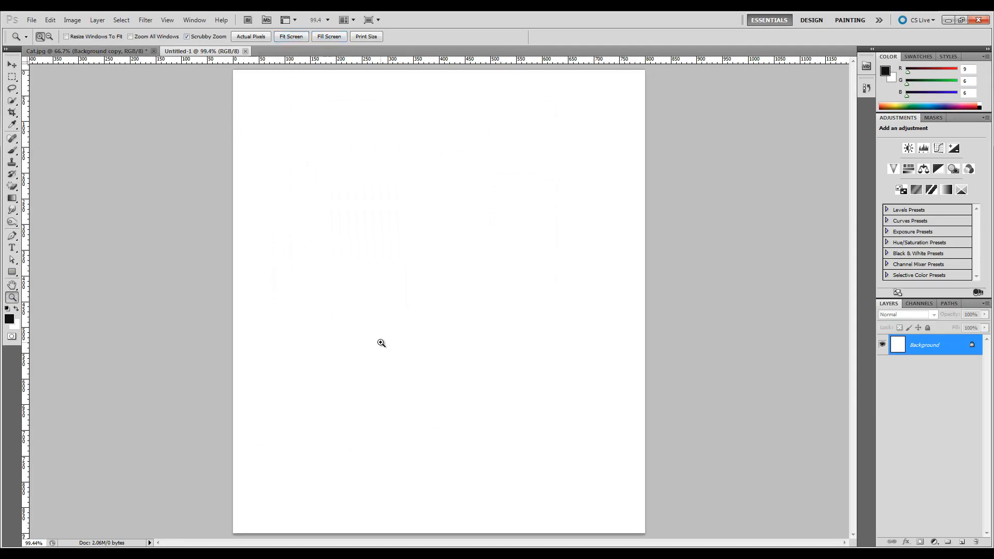
{"action": "mouse_move", "coordinate": [202, 337]}
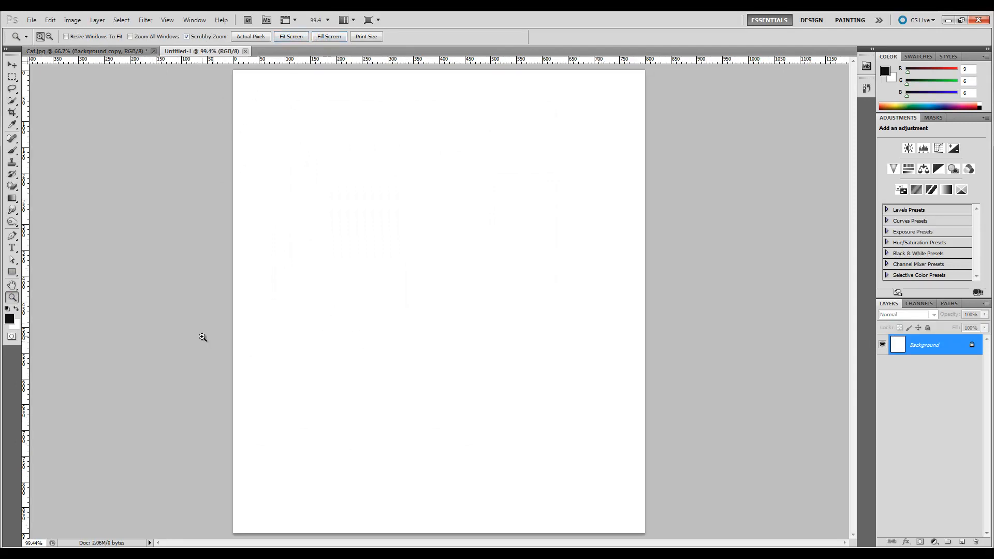
With the Gradient tool and swapped default colours, draw a horizontal white-to-black gradient across the canvas
{"action": "left_click", "coordinate": [11, 198]}
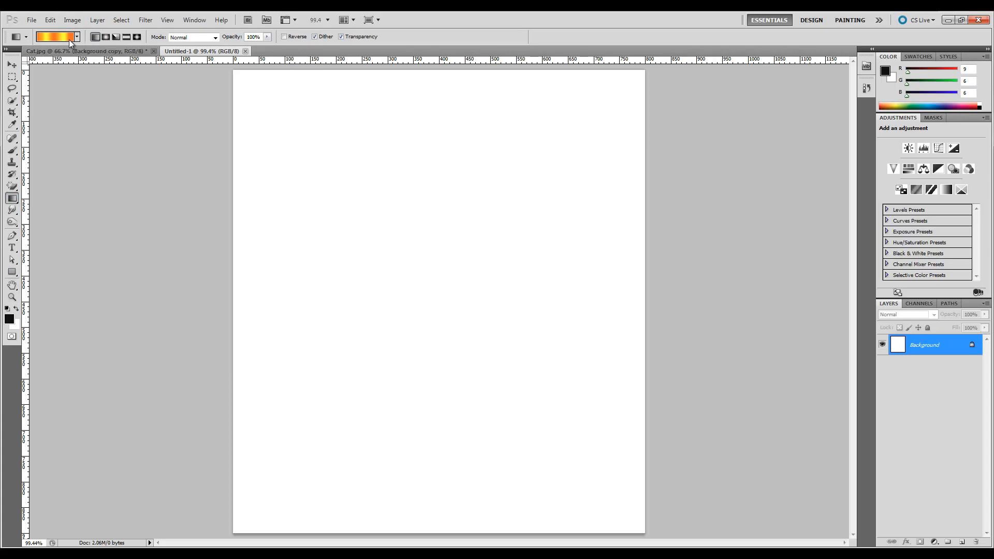
{"action": "left_click", "coordinate": [72, 36]}
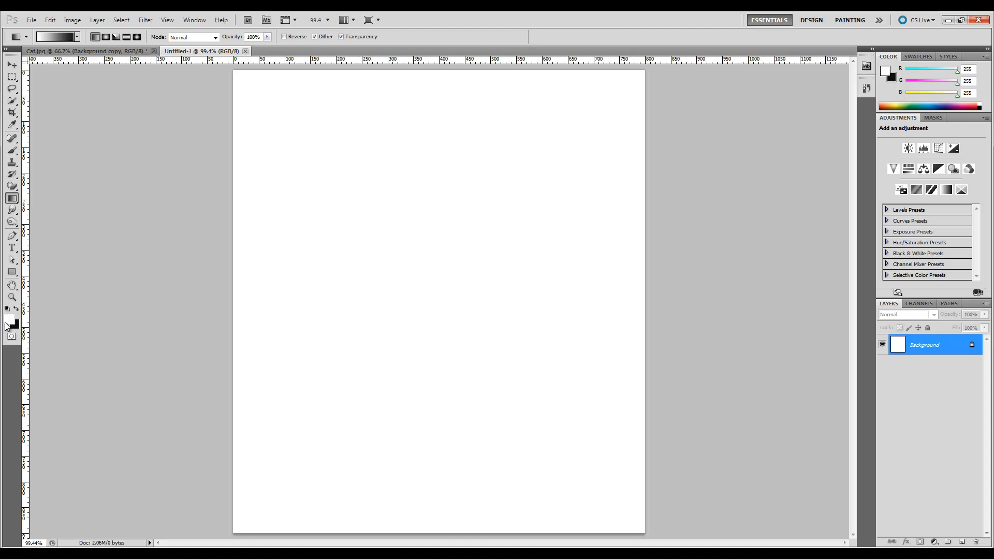
{"action": "left_click", "coordinate": [7, 320]}
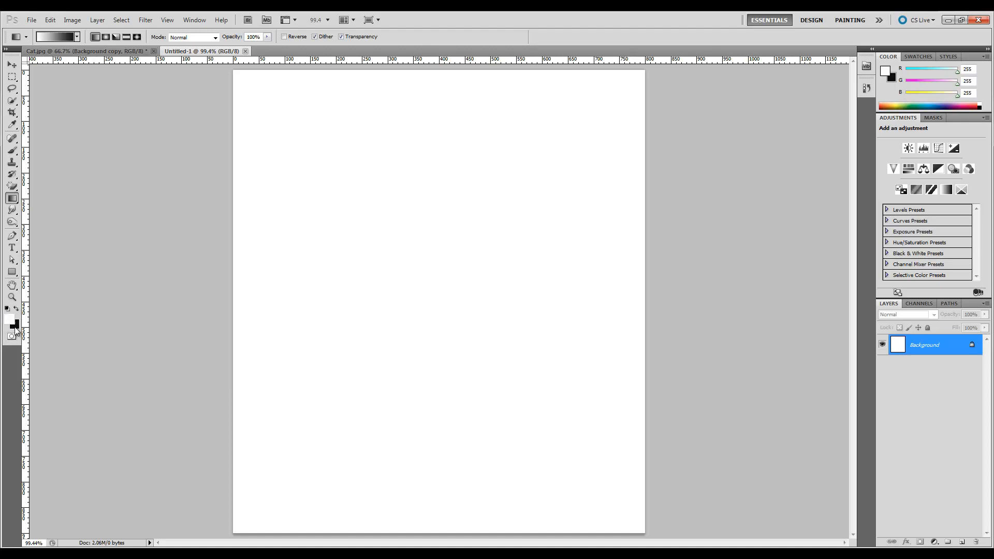
{"action": "mouse_move", "coordinate": [15, 327]}
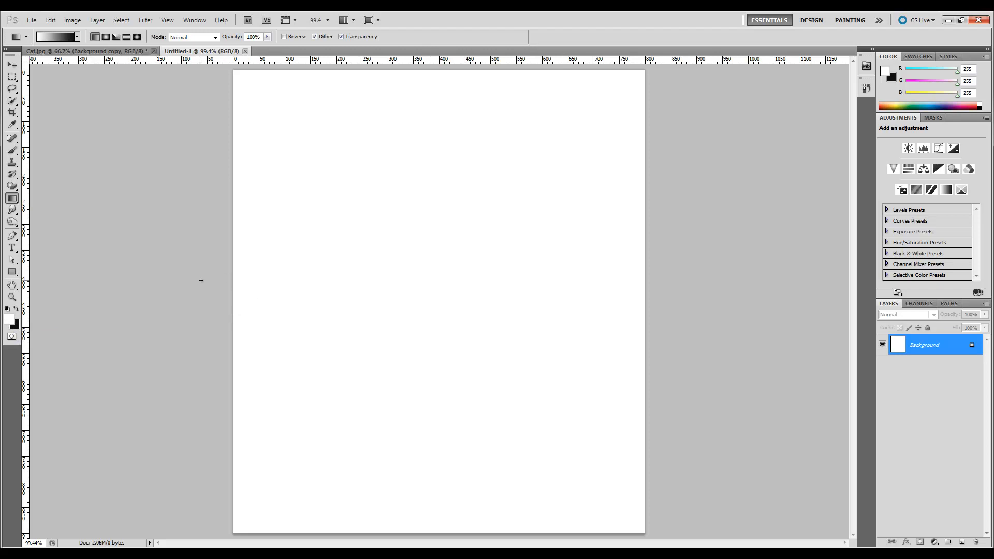
{"action": "left_click_drag", "start_coordinate": [201, 281], "coordinate": [405, 278]}
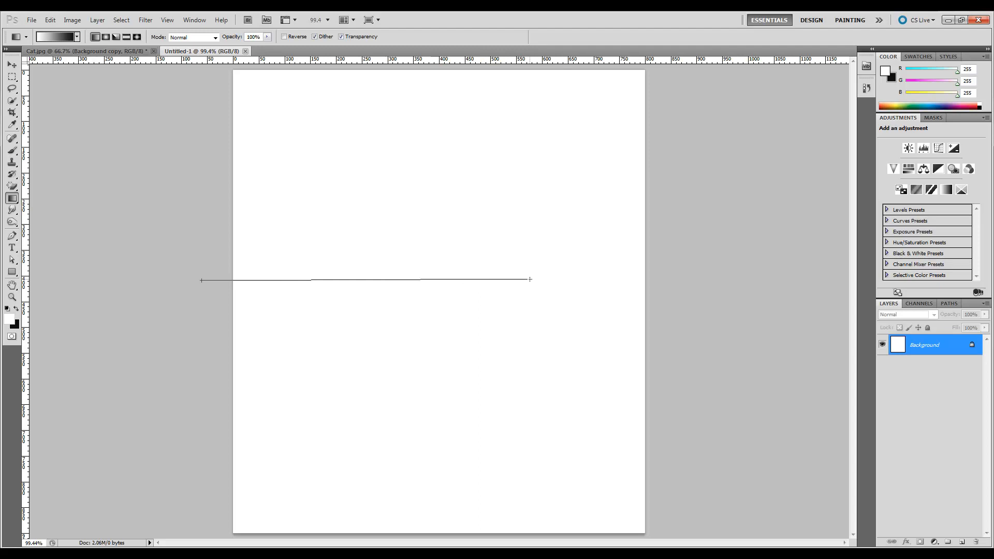
{"action": "left_click_drag", "start_coordinate": [201, 280], "coordinate": [531, 279]}
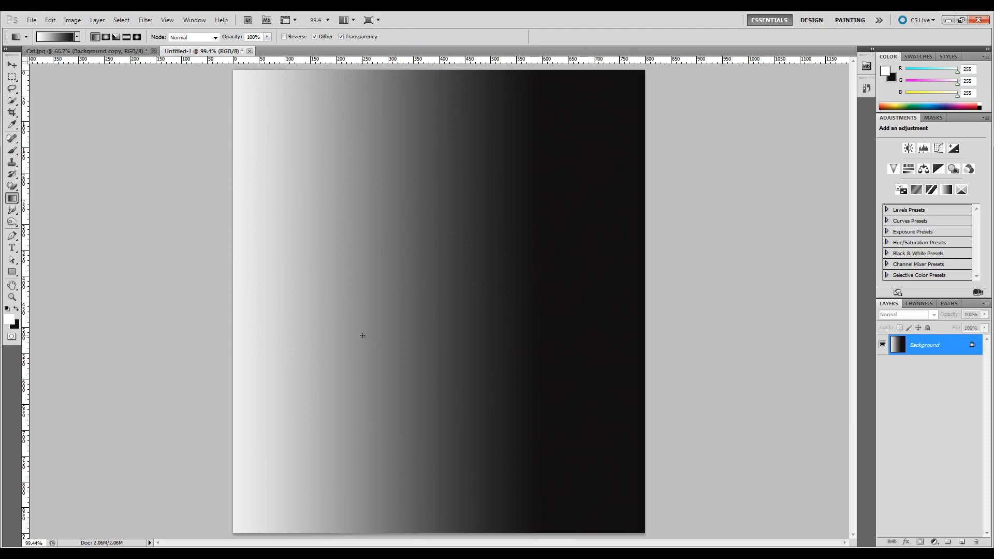
{"action": "mouse_move", "coordinate": [443, 507]}
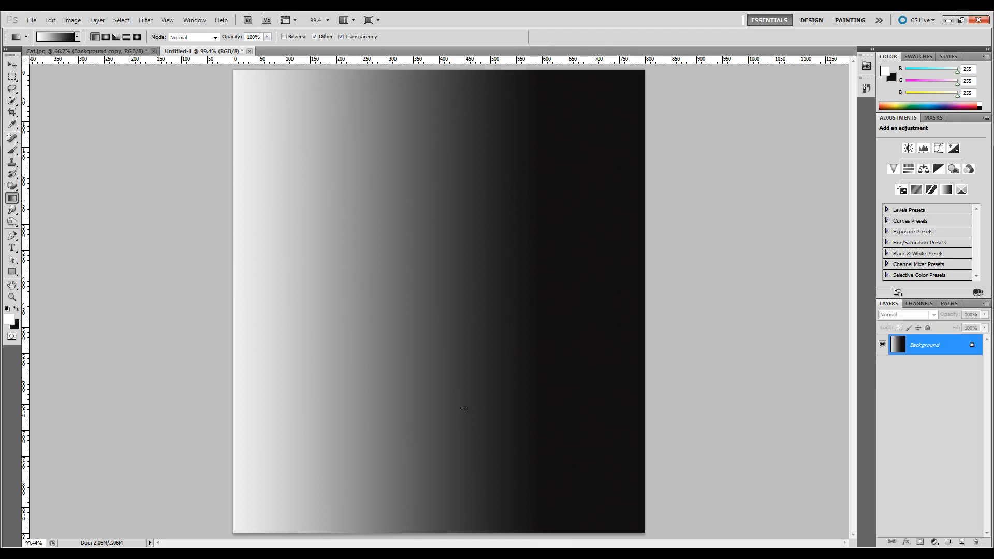
{"action": "mouse_move", "coordinate": [427, 434]}
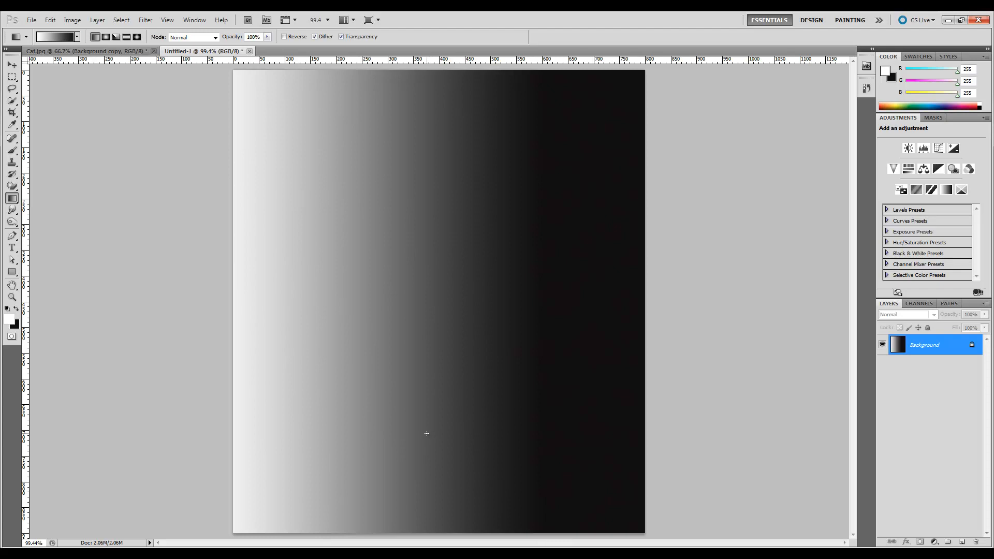
{"action": "mouse_move", "coordinate": [428, 436]}
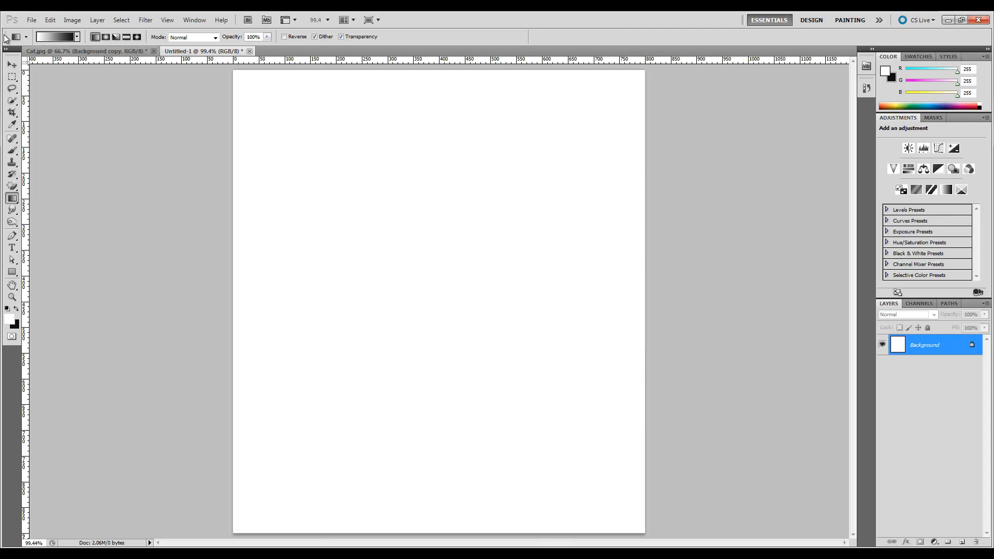
Pick the Black, White preset in the Gradient Editor for a reversed black-to-white fill
{"action": "left_click", "coordinate": [55, 37]}
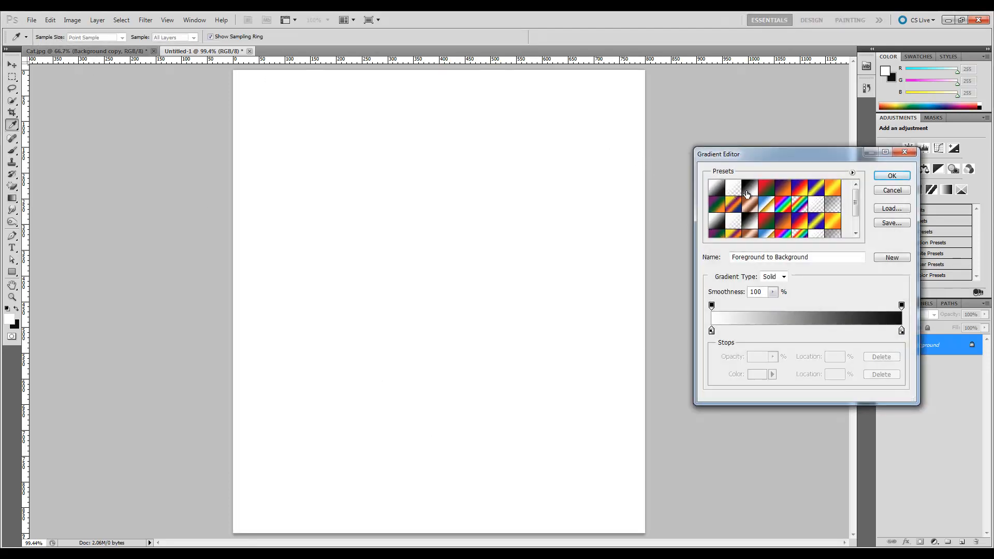
{"action": "mouse_move", "coordinate": [747, 190]}
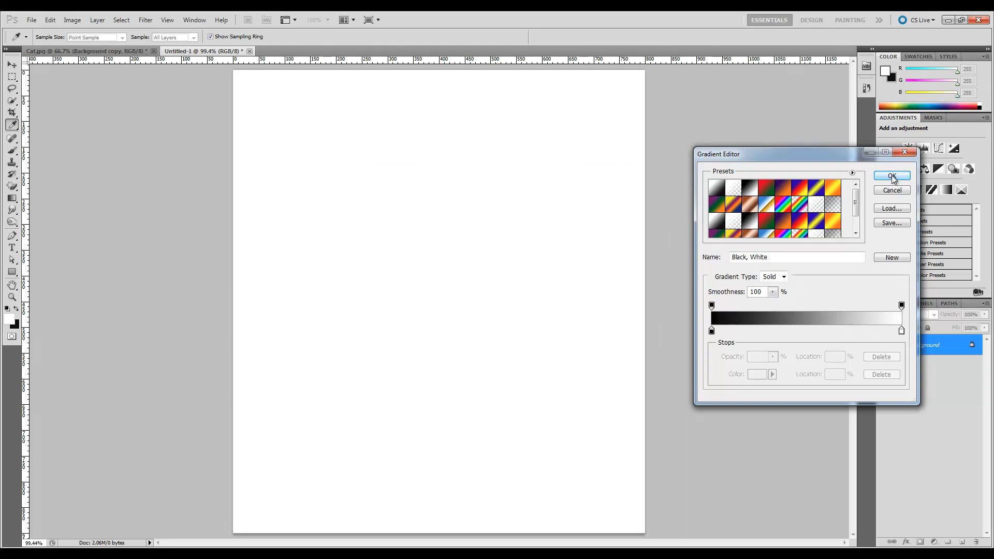
{"action": "left_click", "coordinate": [891, 176]}
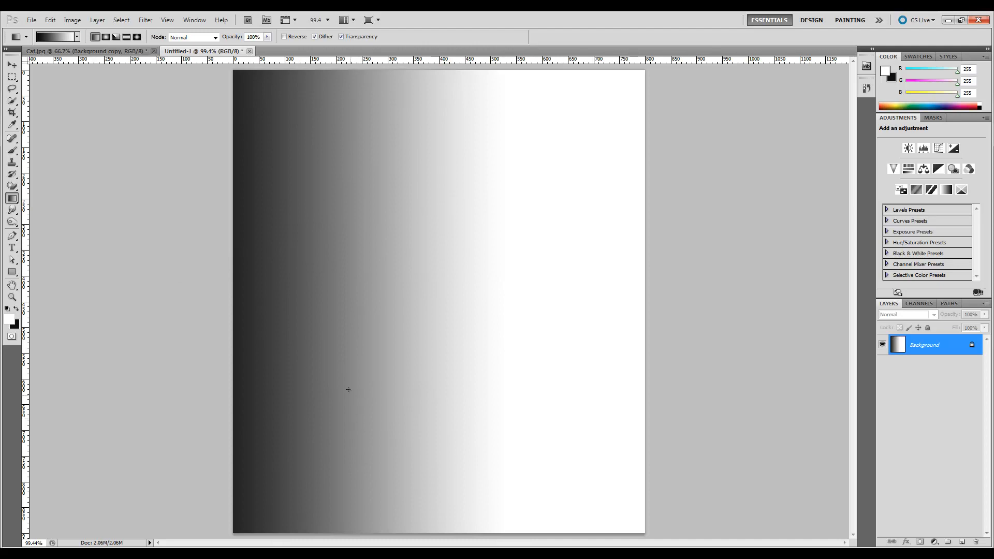
{"action": "mouse_move", "coordinate": [464, 298]}
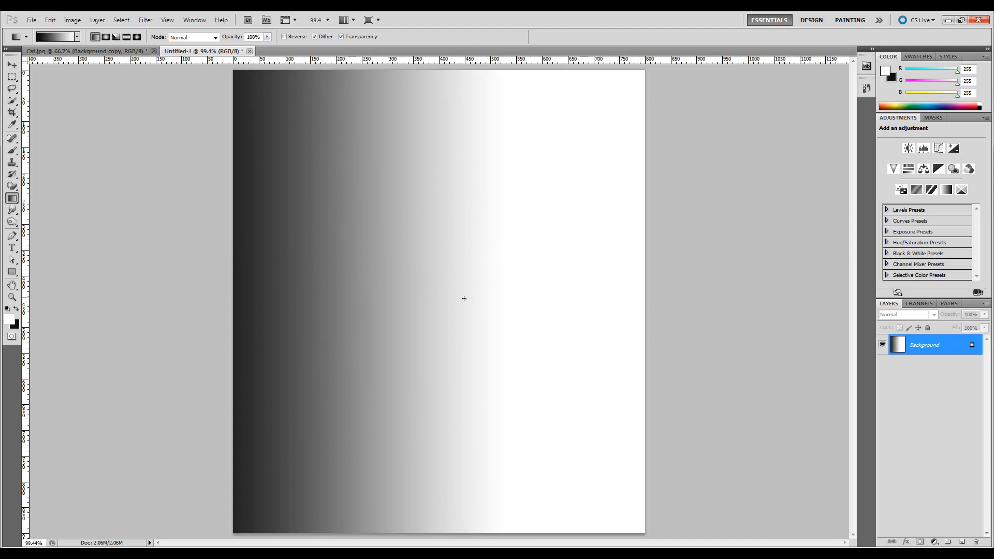
{"action": "mouse_move", "coordinate": [411, 328]}
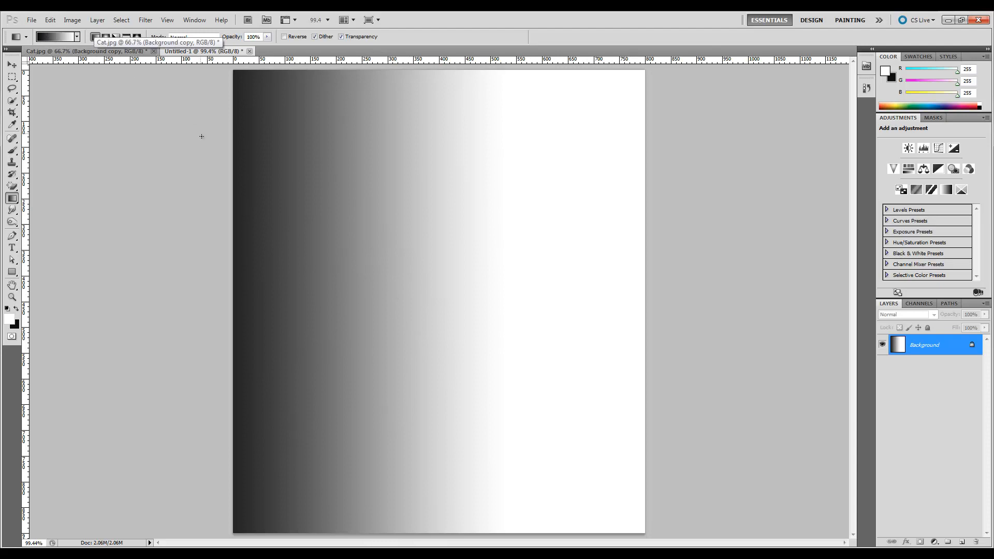
Render Clouds over the page, then return to the Filter menu for Difference Clouds
{"action": "left_click", "coordinate": [121, 20]}
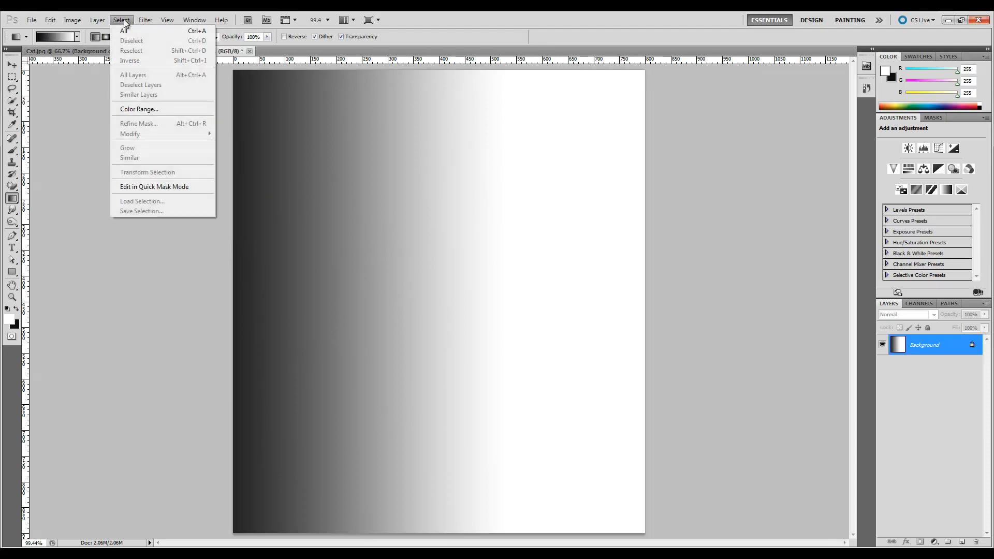
{"action": "left_click", "coordinate": [145, 20]}
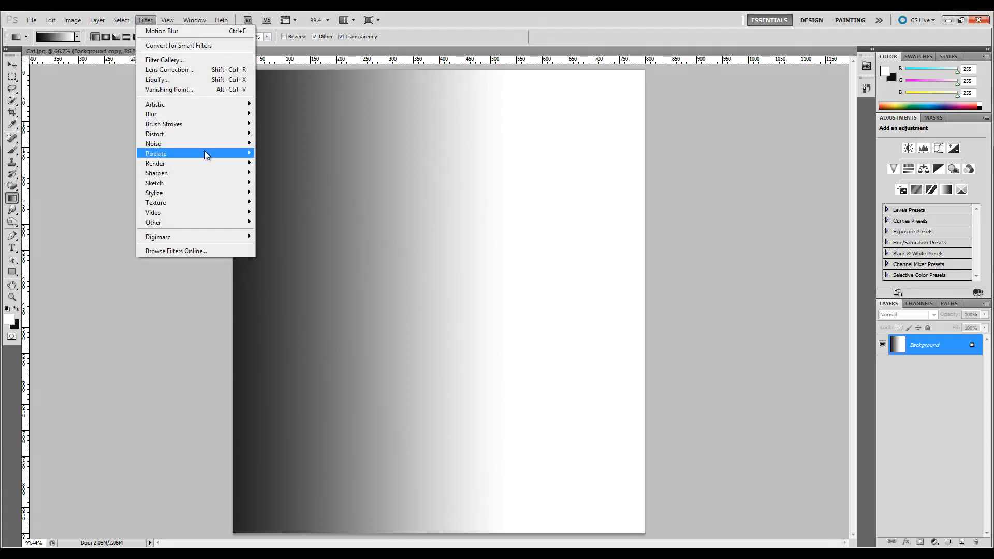
{"action": "mouse_move", "coordinate": [155, 163]}
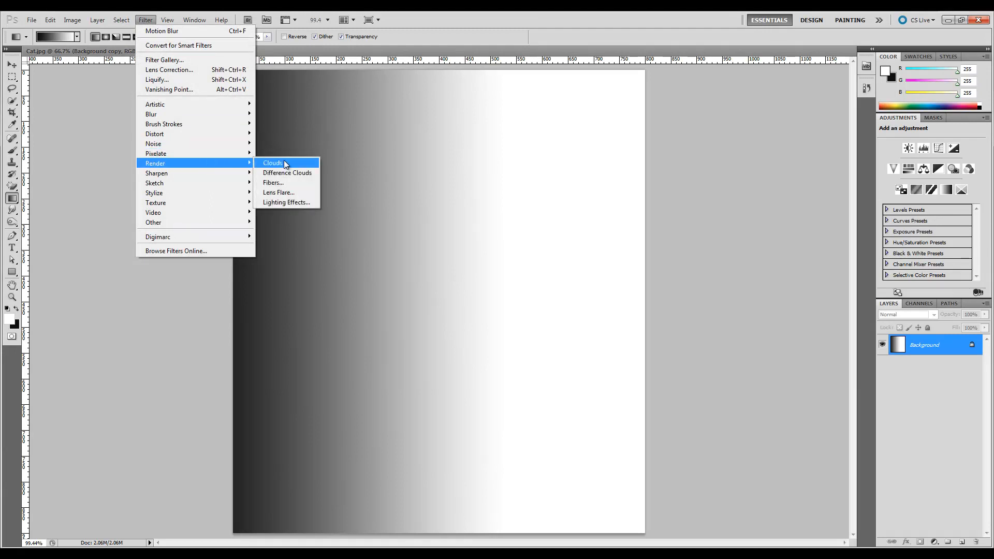
{"action": "left_click", "coordinate": [272, 163]}
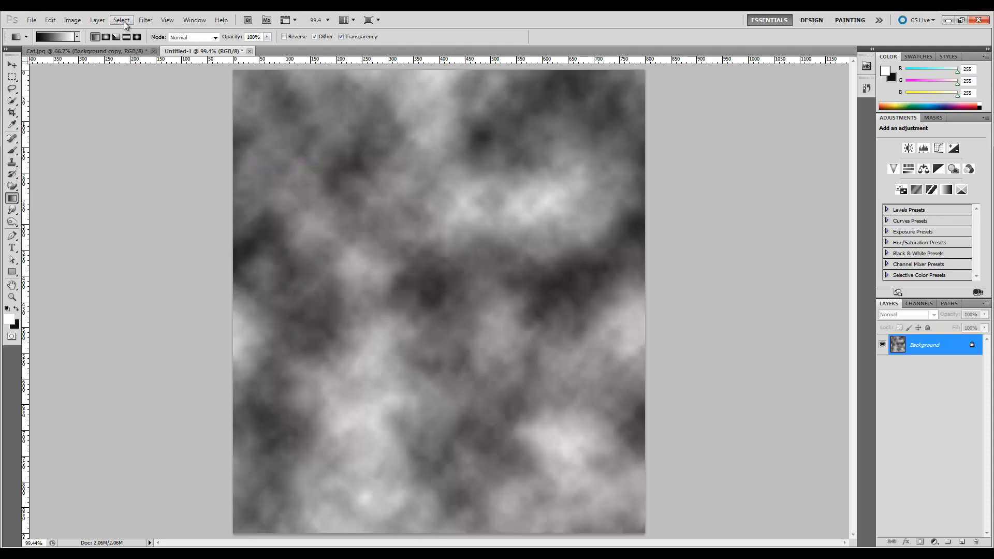
{"action": "left_click", "coordinate": [166, 20]}
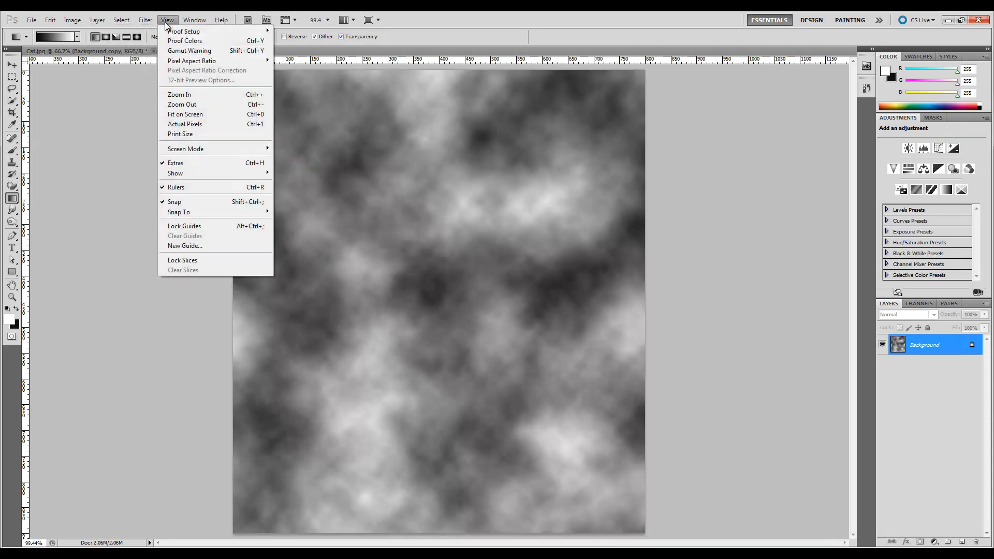
{"action": "left_click", "coordinate": [145, 20]}
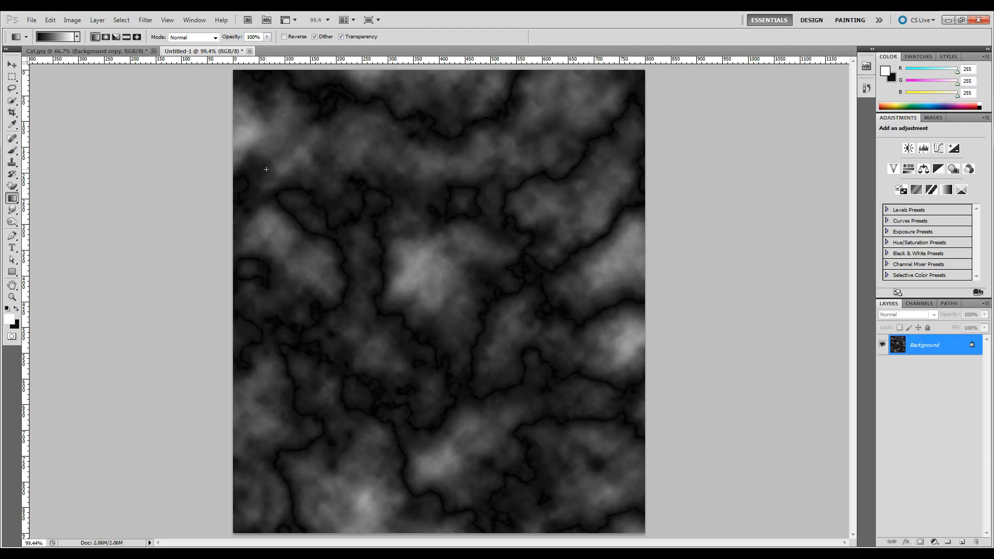
{"action": "mouse_move", "coordinate": [268, 172]}
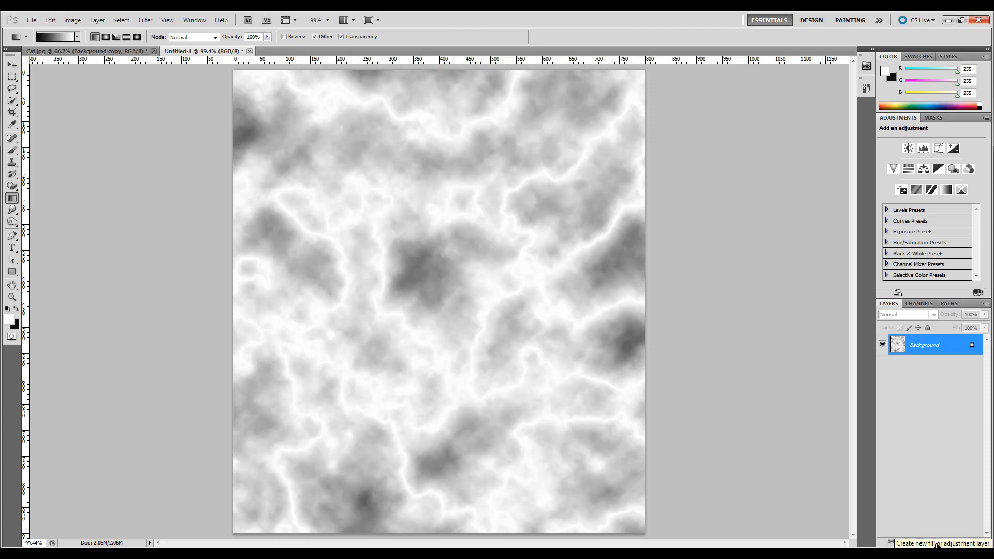
Add a Levels adjustment layer with midtones at 0.05 and black point near 73 for thin lightning strands
{"action": "left_click", "coordinate": [943, 543]}
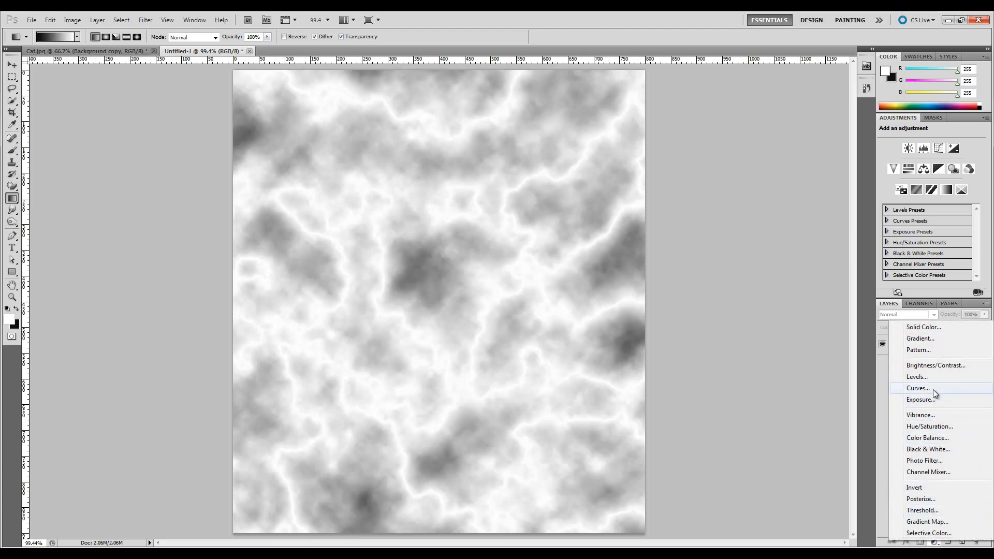
{"action": "left_click", "coordinate": [917, 377]}
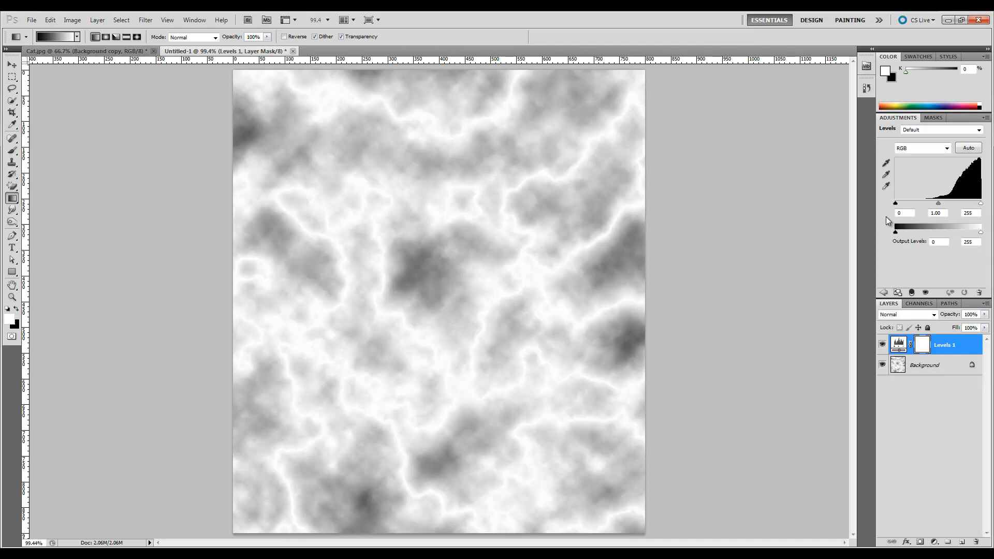
{"action": "mouse_move", "coordinate": [869, 195]}
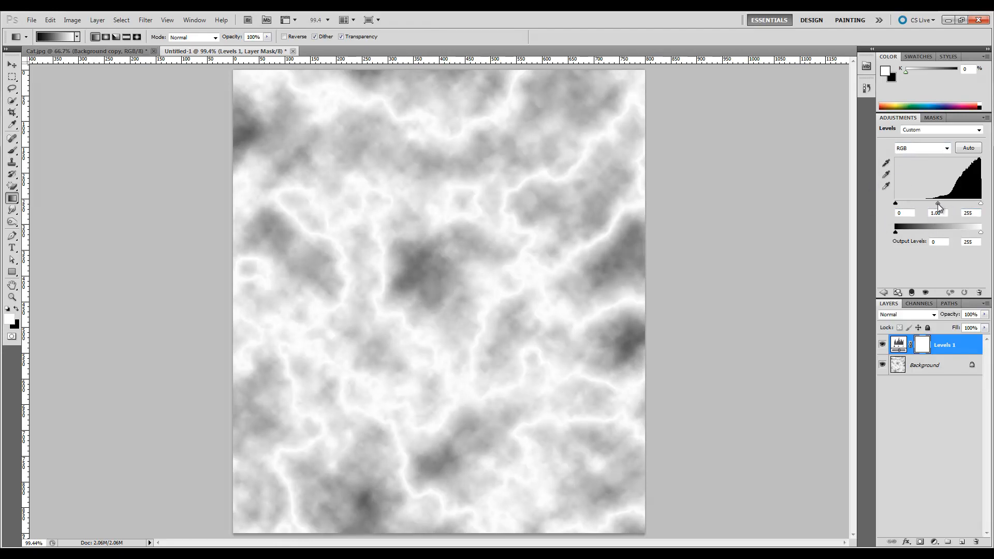
{"action": "left_click_drag", "start_coordinate": [939, 204], "coordinate": [961, 204]}
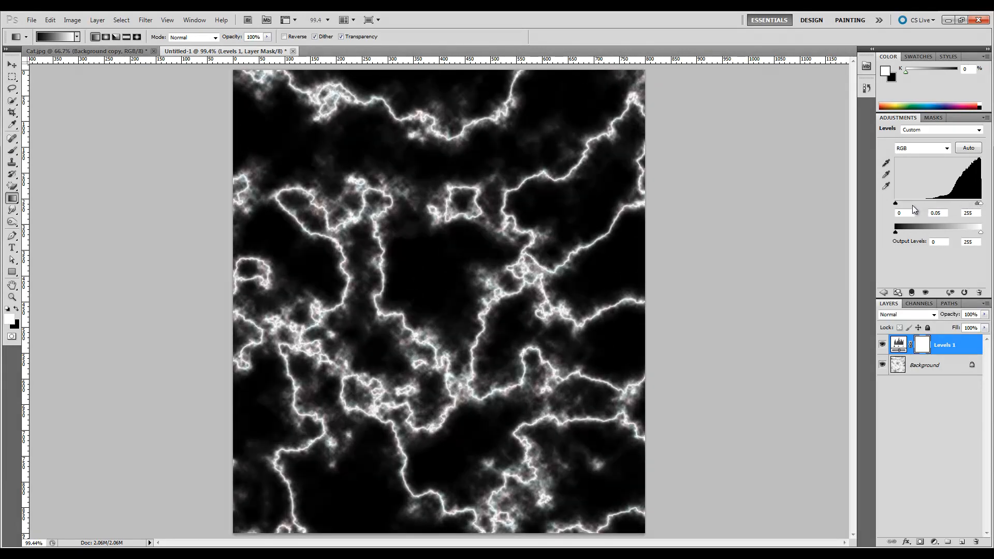
{"action": "left_click_drag", "start_coordinate": [895, 203], "coordinate": [902, 203]}
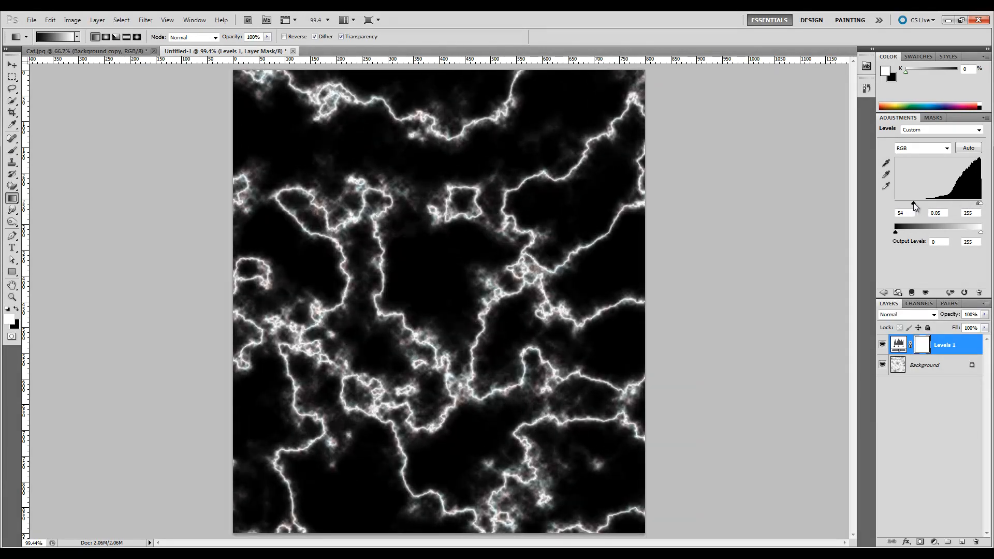
{"action": "left_click_drag", "start_coordinate": [899, 203], "coordinate": [923, 202]}
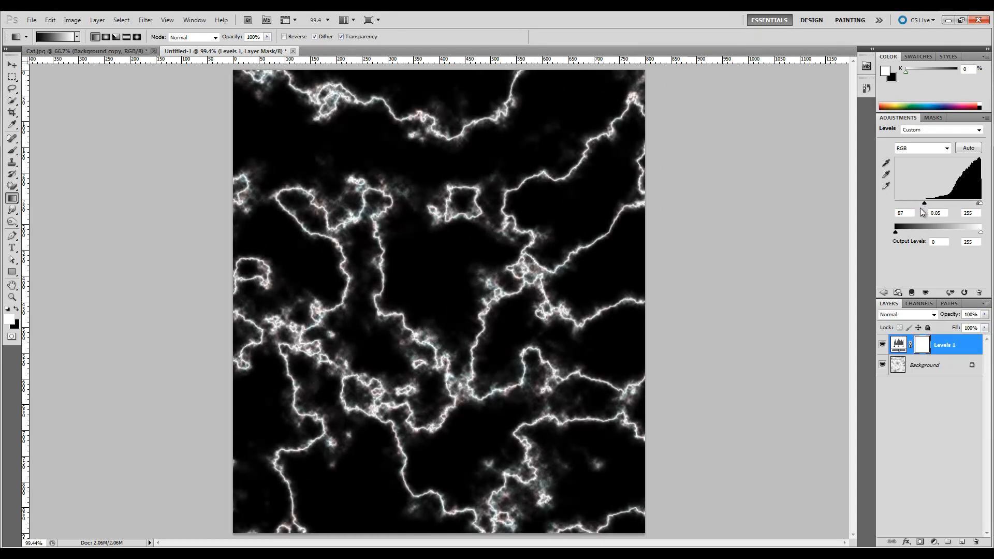
{"action": "left_click_drag", "start_coordinate": [924, 203], "coordinate": [919, 203]}
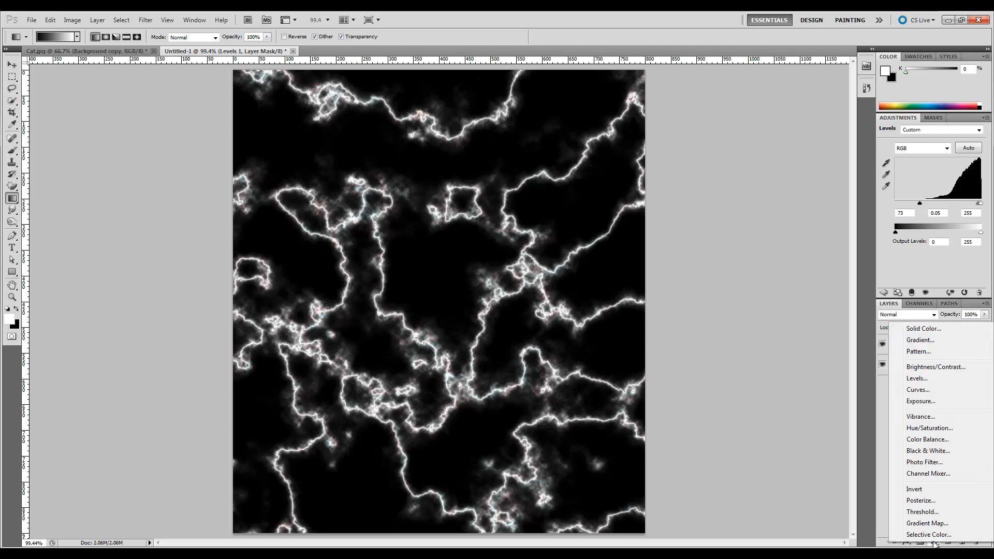
Add a colorized Hue/Saturation layer and shift the hue to 130 for a green tint
{"action": "left_click", "coordinate": [930, 427]}
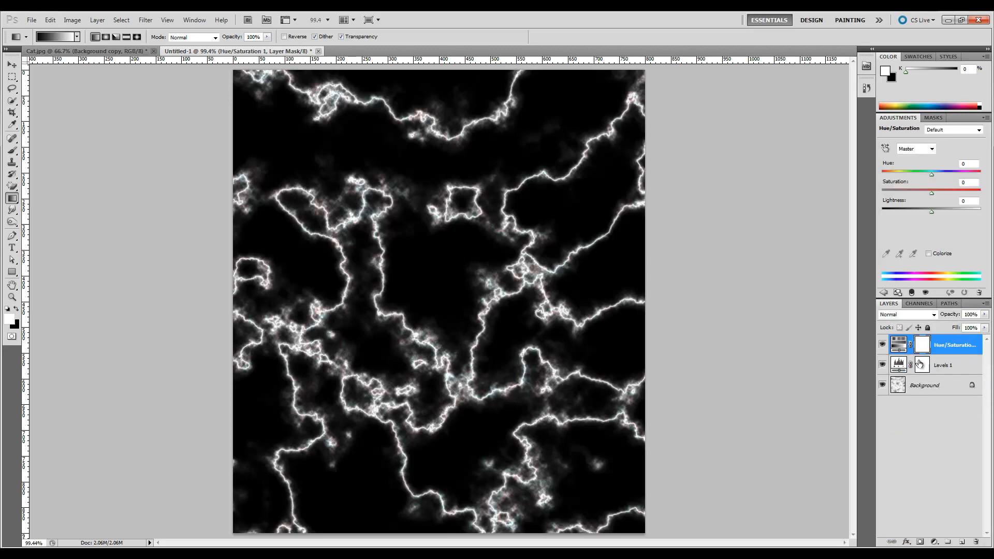
{"action": "left_click", "coordinate": [928, 253]}
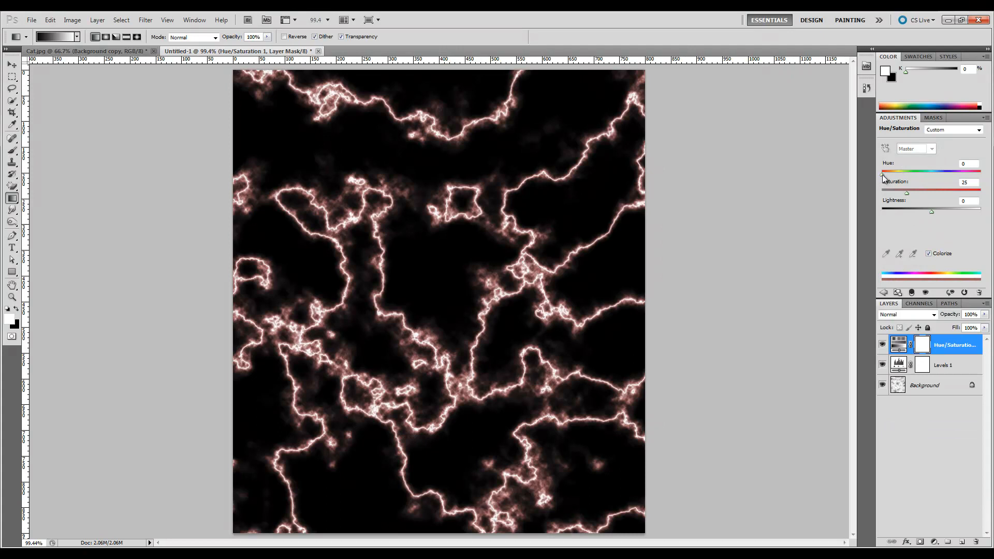
{"action": "left_click_drag", "start_coordinate": [882, 171], "coordinate": [889, 171]}
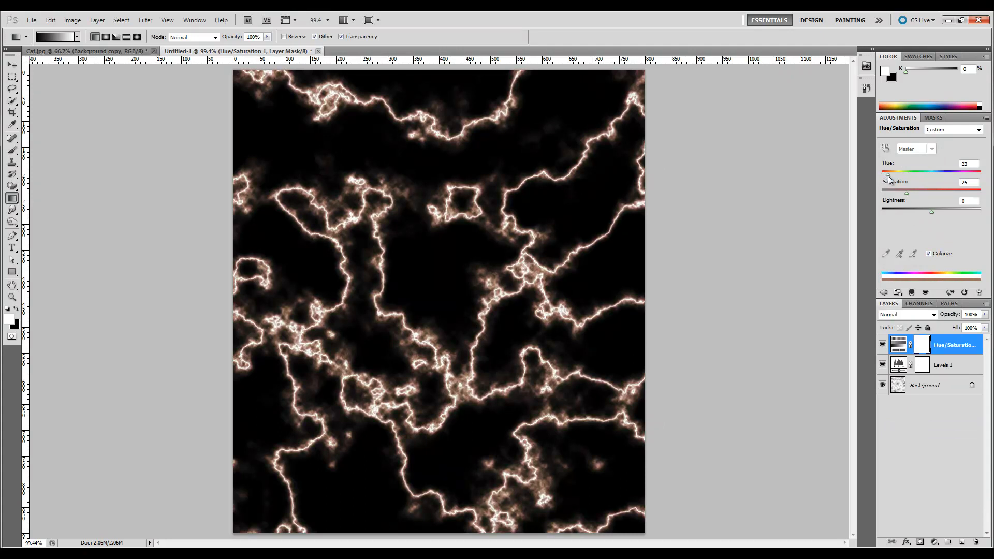
{"action": "left_click_drag", "start_coordinate": [891, 174], "coordinate": [903, 173]}
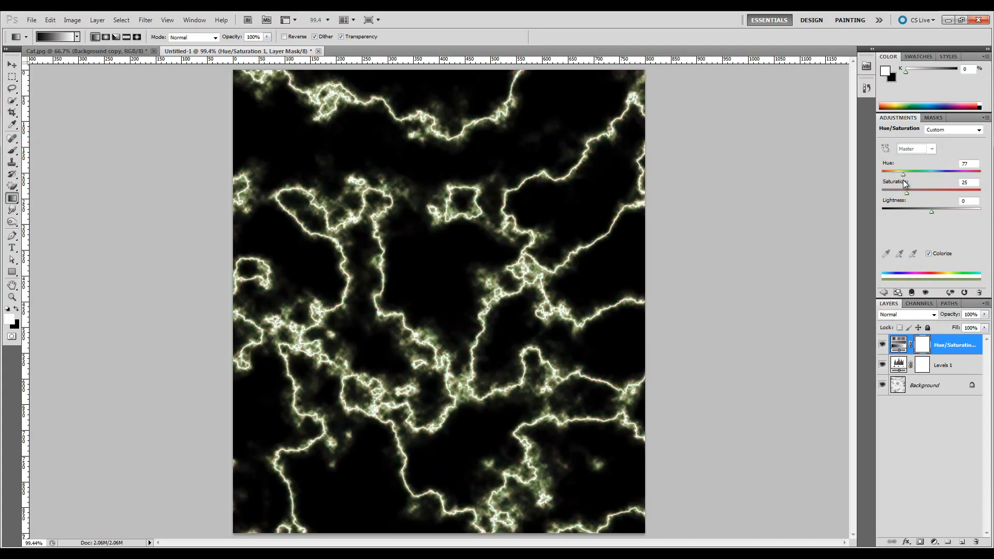
{"action": "left_click_drag", "start_coordinate": [903, 174], "coordinate": [917, 174]}
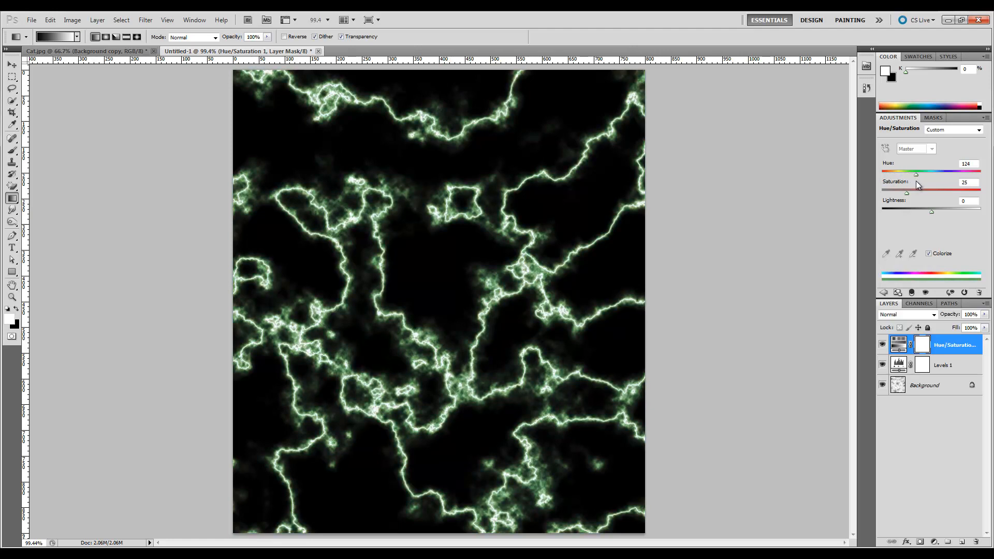
{"action": "left_click_drag", "start_coordinate": [914, 174], "coordinate": [918, 174]}
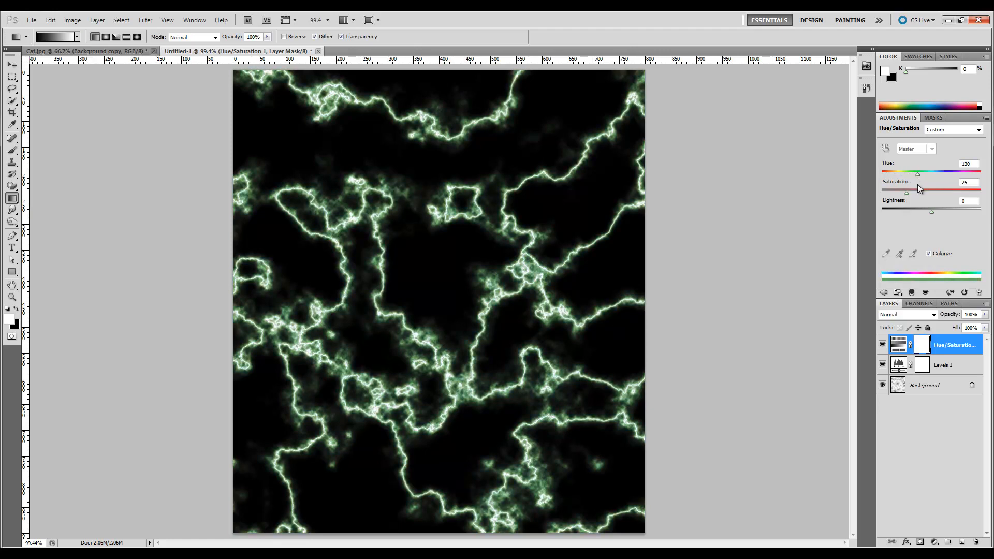
Raise saturation to 36 and lower lightness to about -19
{"action": "left_click_drag", "start_coordinate": [910, 190], "coordinate": [919, 190]}
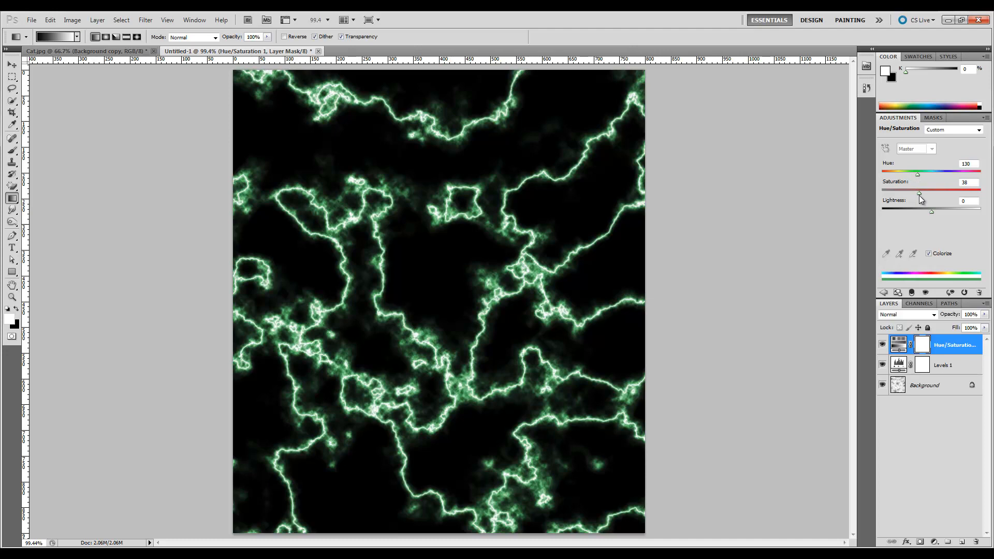
{"action": "left_click_drag", "start_coordinate": [920, 194], "coordinate": [917, 194]}
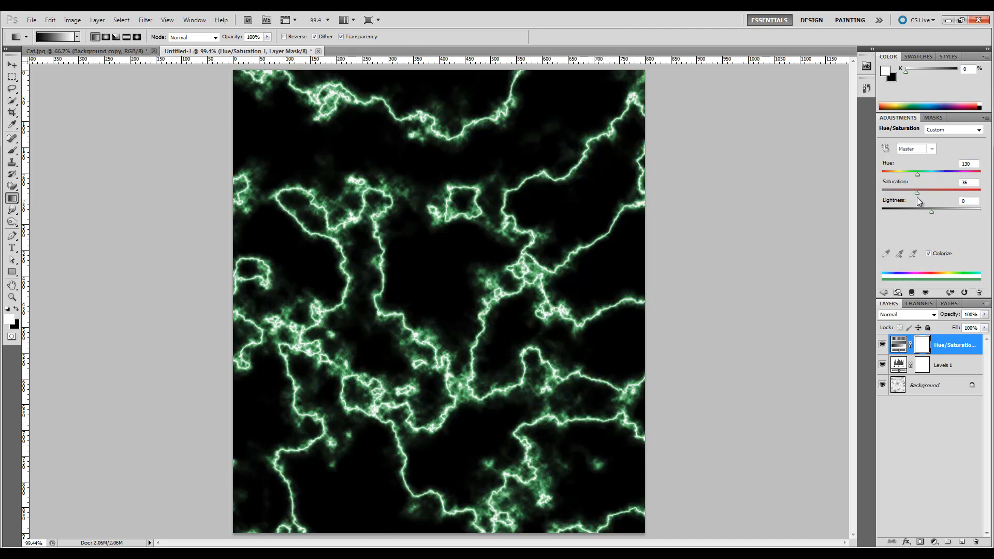
{"action": "left_click_drag", "start_coordinate": [918, 211], "coordinate": [935, 211]}
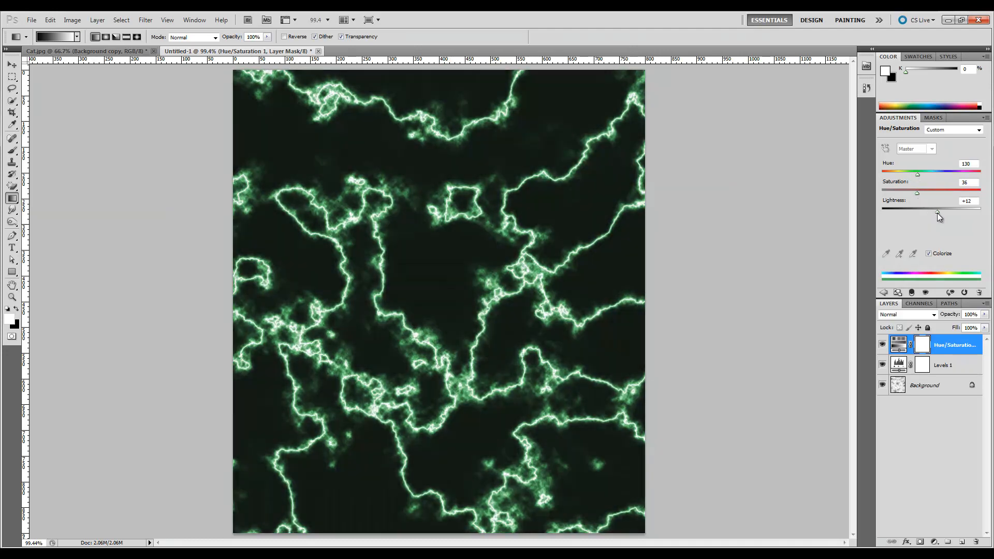
{"action": "left_click_drag", "start_coordinate": [940, 211], "coordinate": [922, 211]}
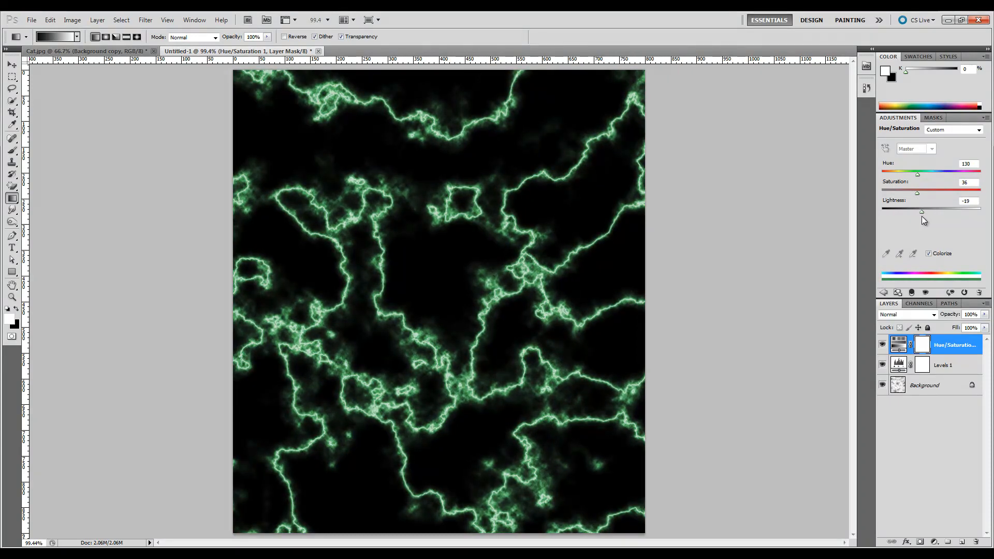
{"action": "mouse_move", "coordinate": [432, 202]}
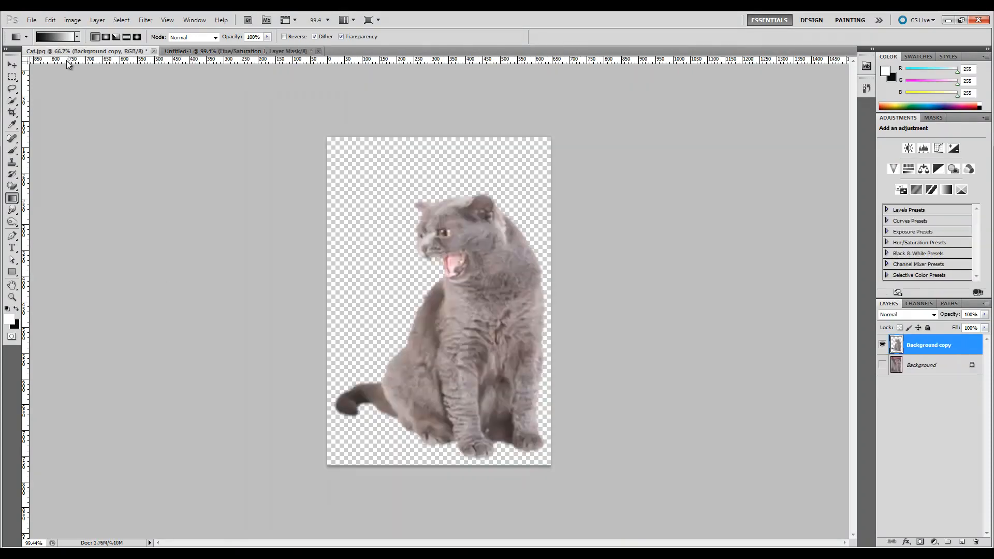
Paste the cat cut-out into Untitled-1 and scale it into the lower right corner
{"action": "left_click", "coordinate": [12, 77]}
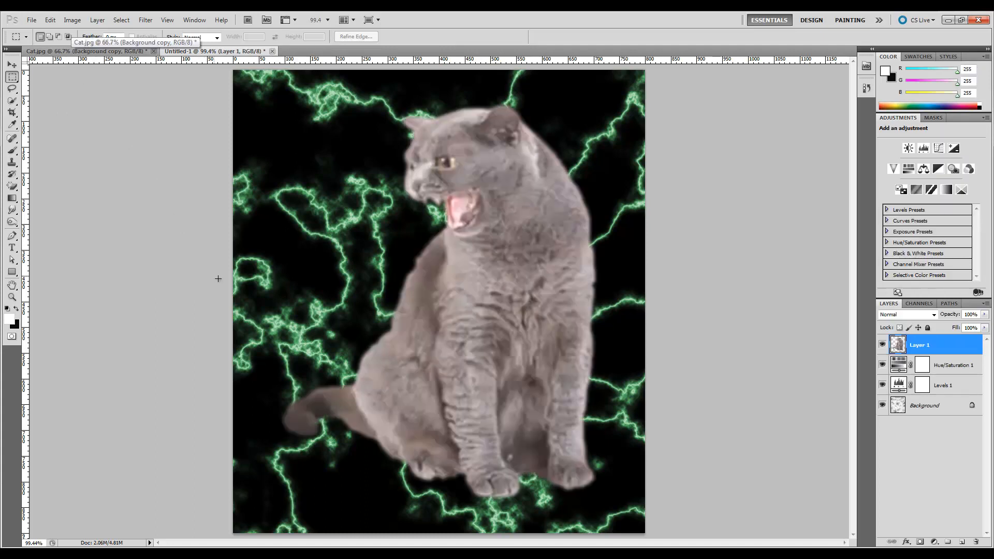
{"action": "left_click", "coordinate": [10, 64]}
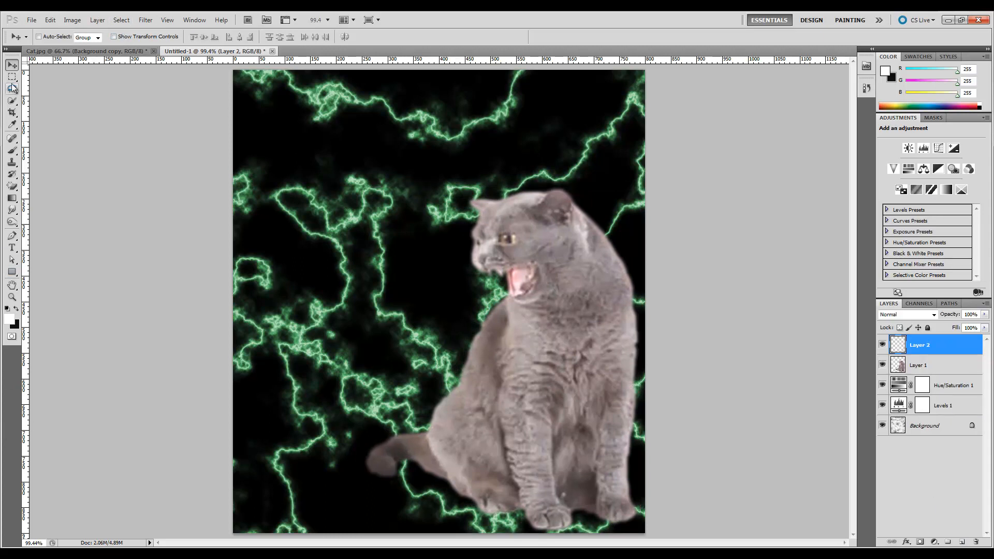
Select a small circle with the Elliptical Marquee just left of the cat's open mouth
{"action": "left_click", "coordinate": [11, 75]}
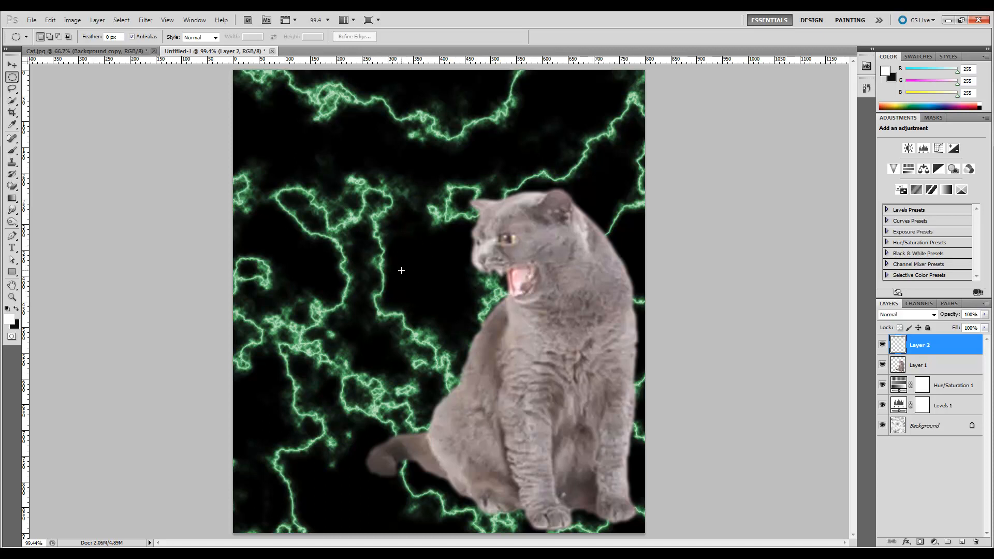
{"action": "mouse_move", "coordinate": [396, 258]}
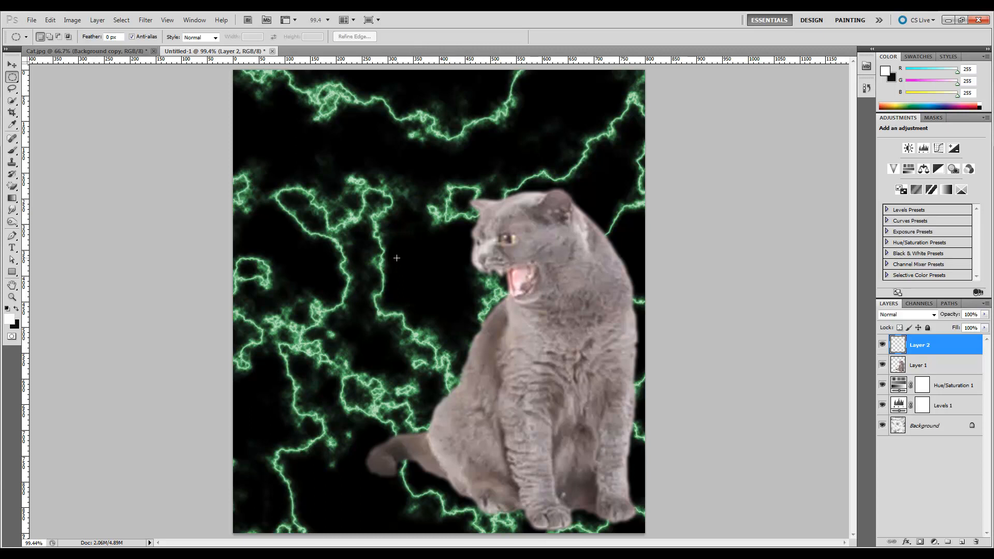
{"action": "left_click_drag", "start_coordinate": [397, 257], "coordinate": [468, 323]}
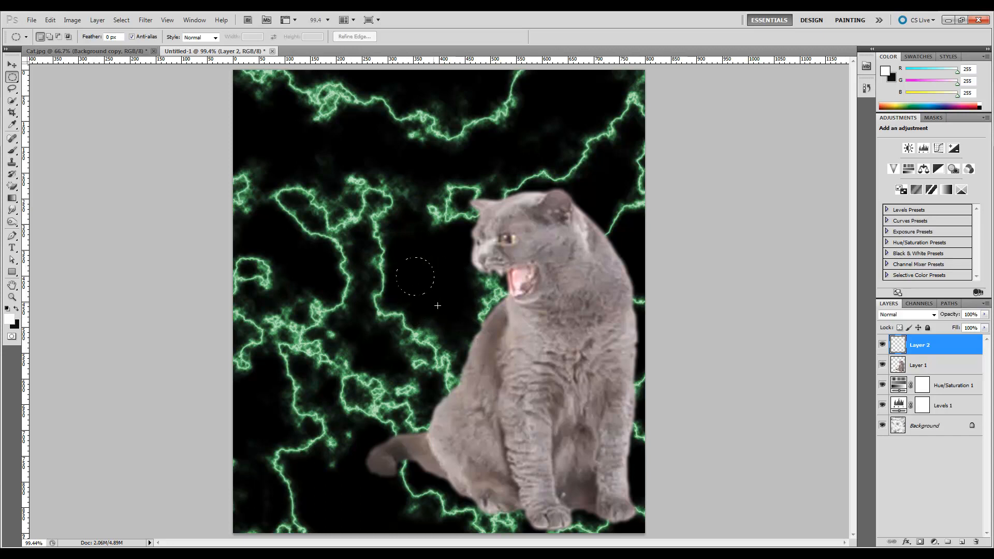
{"action": "mouse_move", "coordinate": [397, 281]}
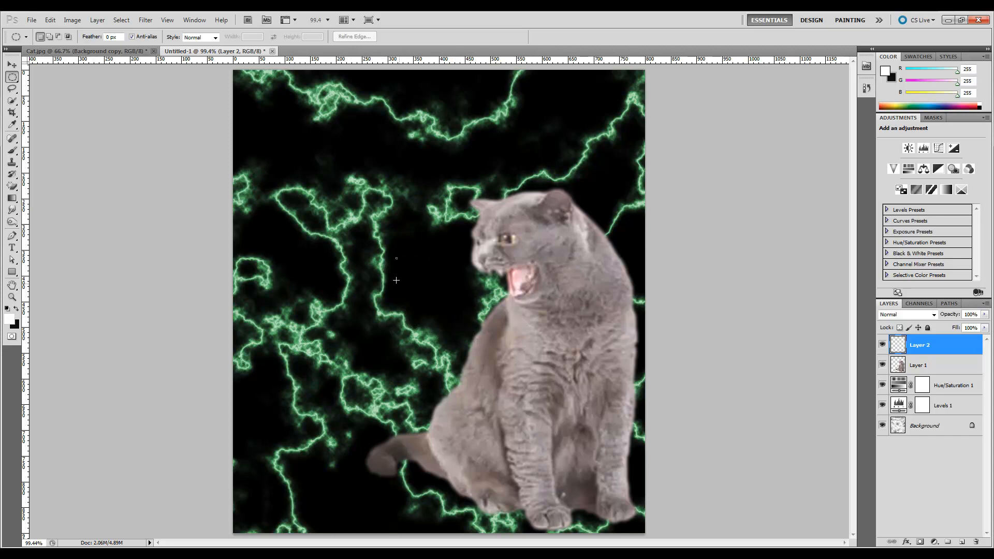
{"action": "mouse_move", "coordinate": [382, 290]}
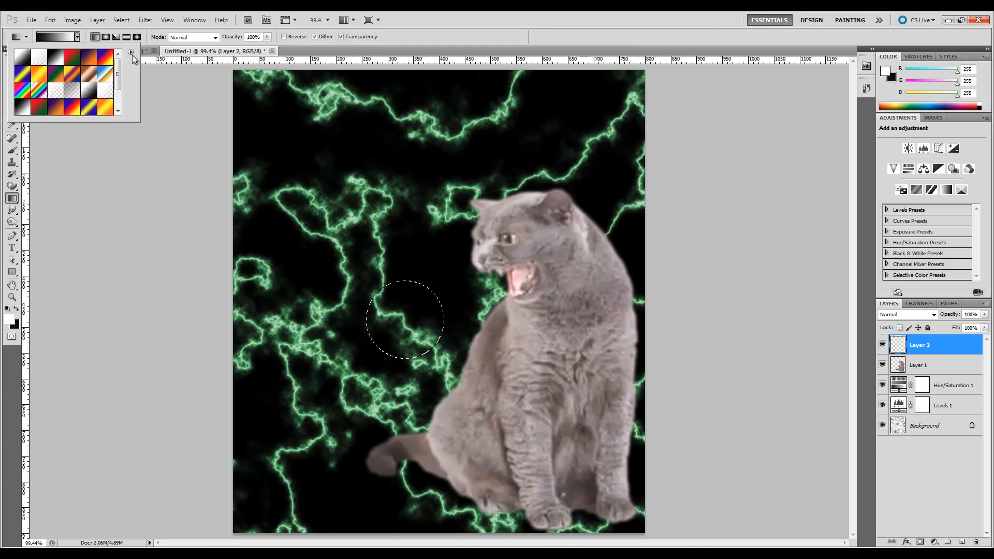
Start a custom gradient named fireball from a preset and keep its orange stop colour
{"action": "scroll", "scroll_direction": "down", "scroll_amount": 3}
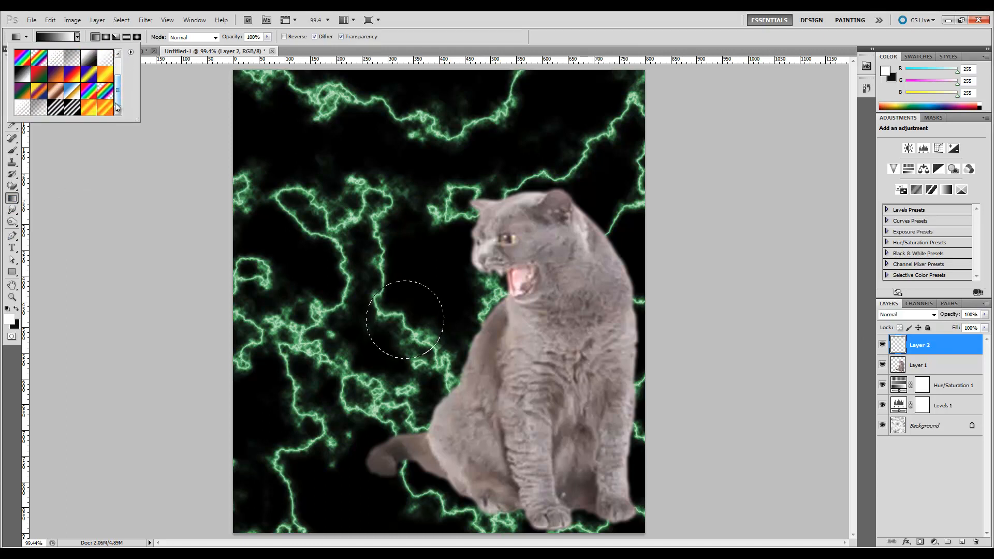
{"action": "left_click", "coordinate": [102, 109]}
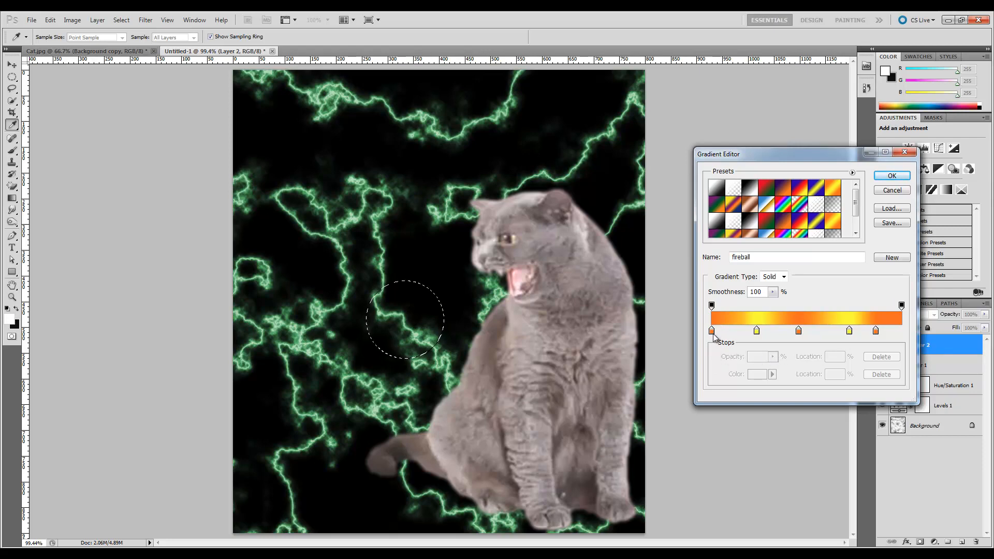
{"action": "double_click", "coordinate": [712, 330]}
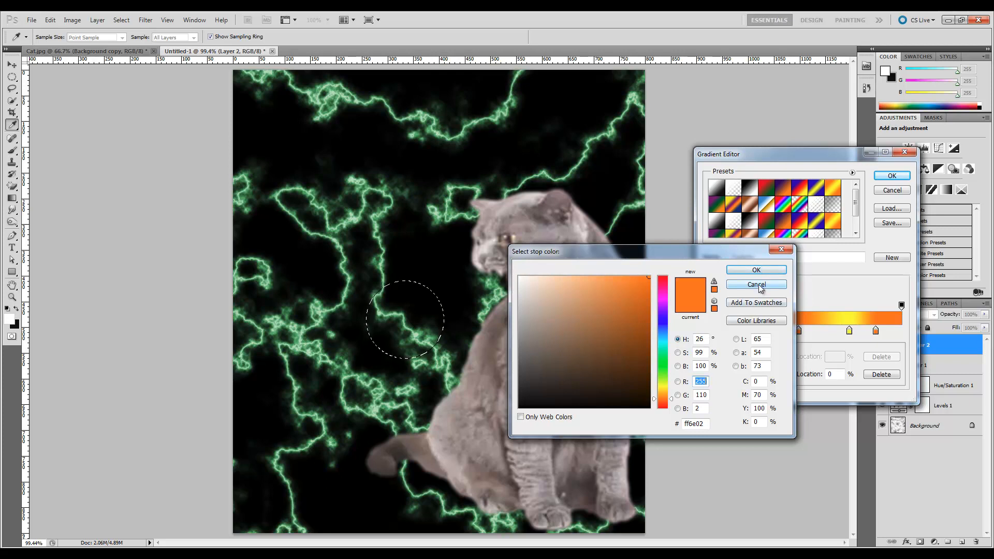
{"action": "left_click", "coordinate": [756, 284]}
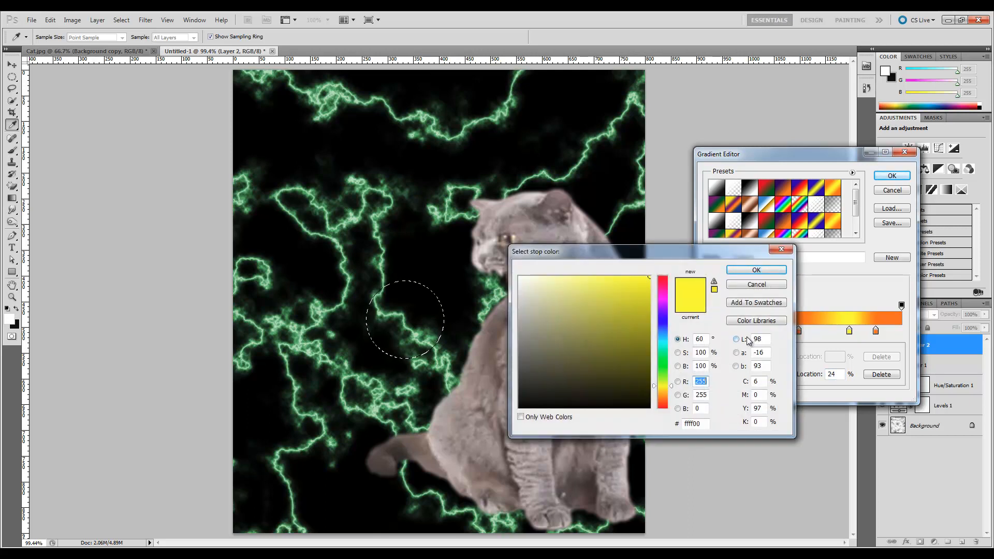
Fill the circular selection with a radial fireball gradient to form a glowing orange-yellow orb
{"action": "left_click", "coordinate": [756, 270]}
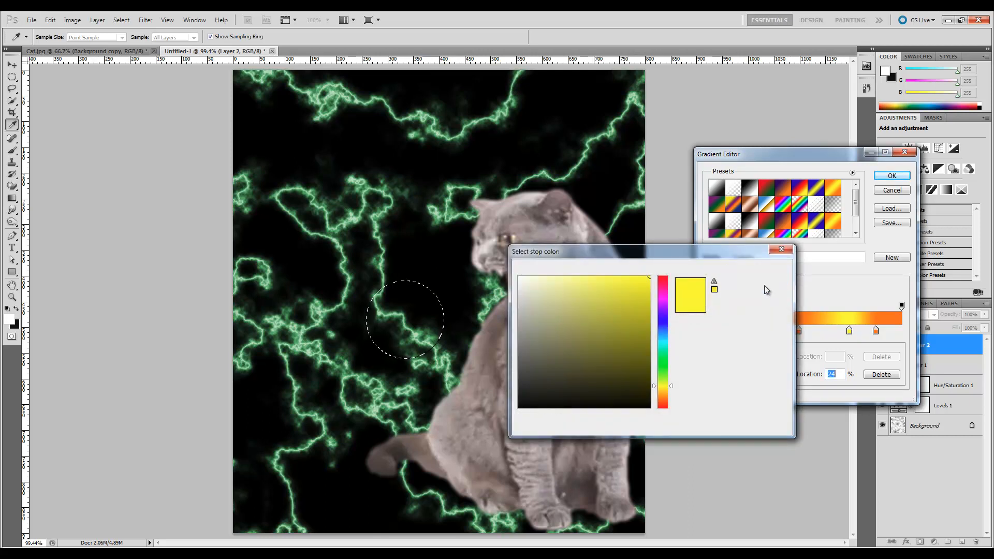
{"action": "left_click", "coordinate": [892, 176]}
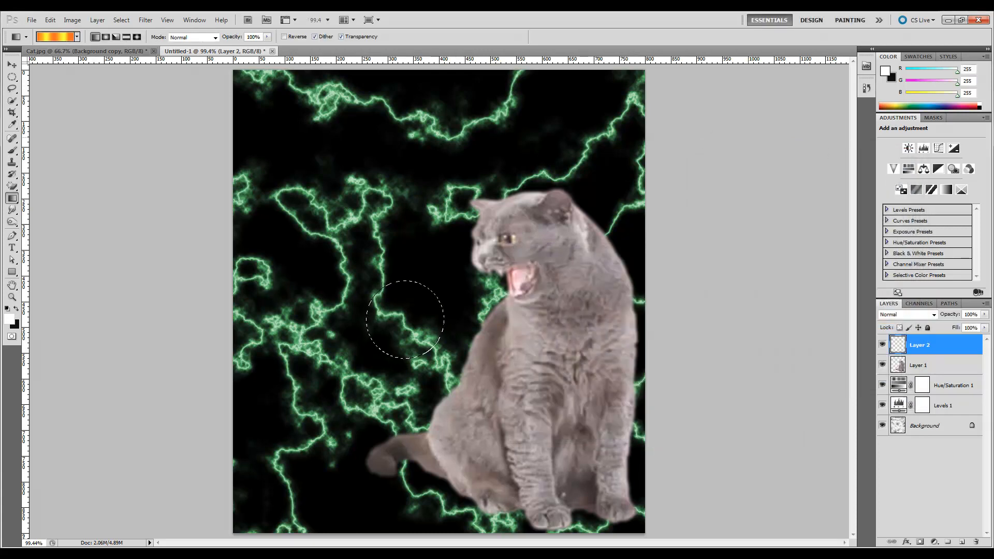
{"action": "left_click", "coordinate": [106, 37]}
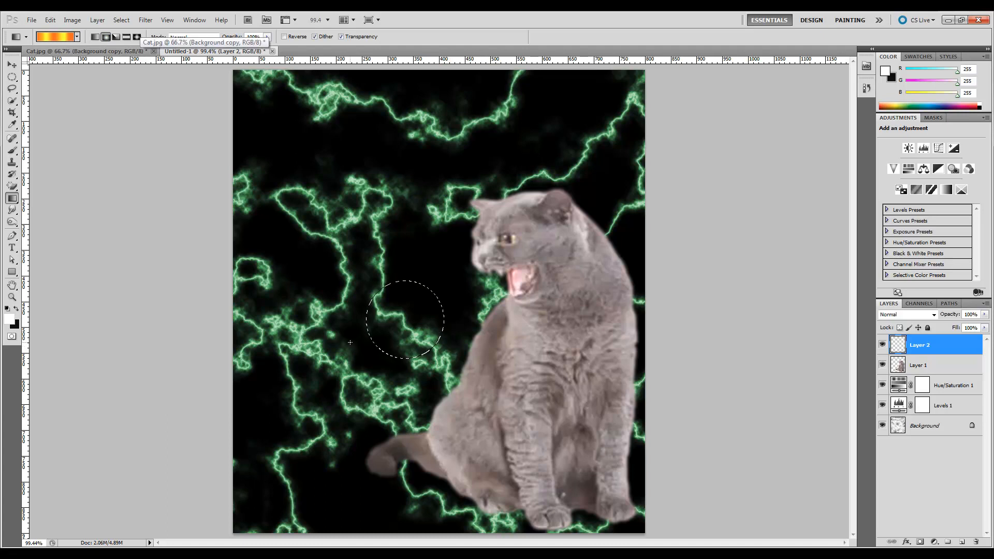
{"action": "left_click_drag", "start_coordinate": [361, 350], "coordinate": [448, 277]}
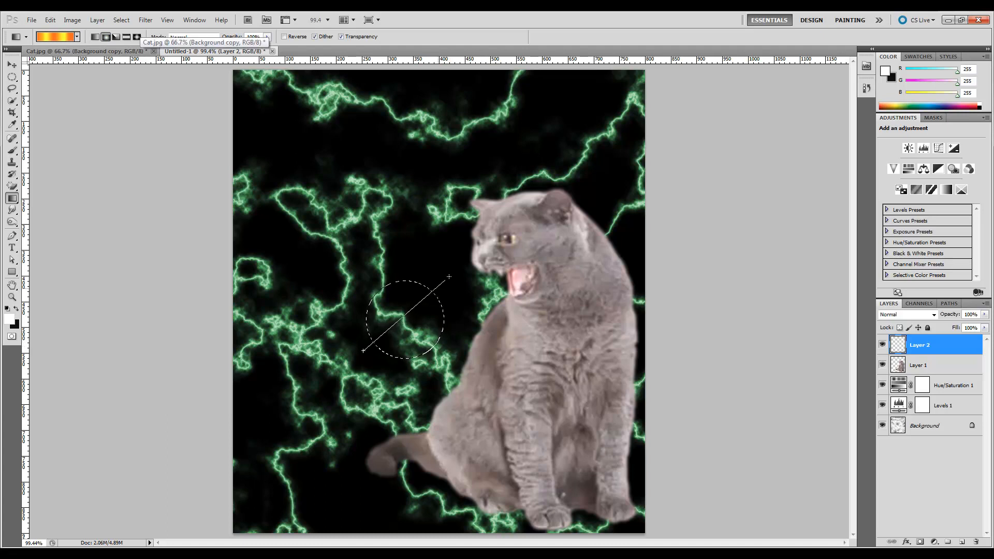
{"action": "left_click_drag", "start_coordinate": [449, 276], "coordinate": [361, 349]}
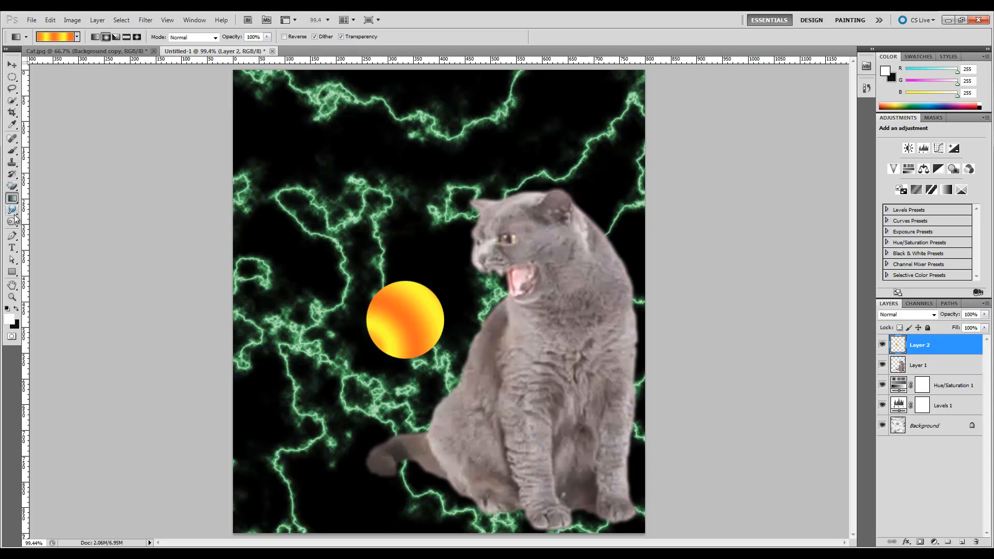
Smudge the orb into a flame trail whose tip reaches into the cat's open mouth
{"action": "left_click", "coordinate": [12, 210]}
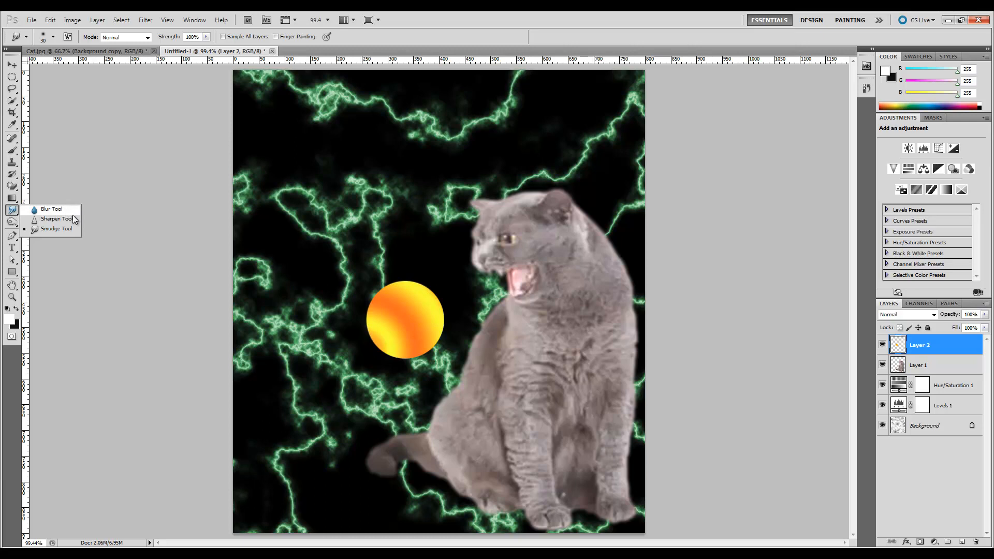
{"action": "left_click", "coordinate": [51, 210]}
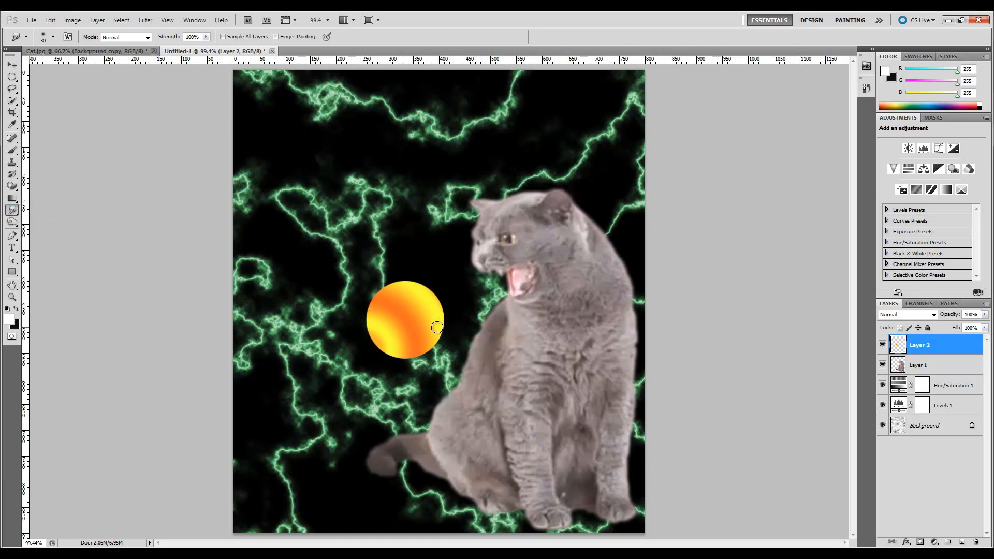
{"action": "left_click_drag", "start_coordinate": [436, 326], "coordinate": [454, 314]}
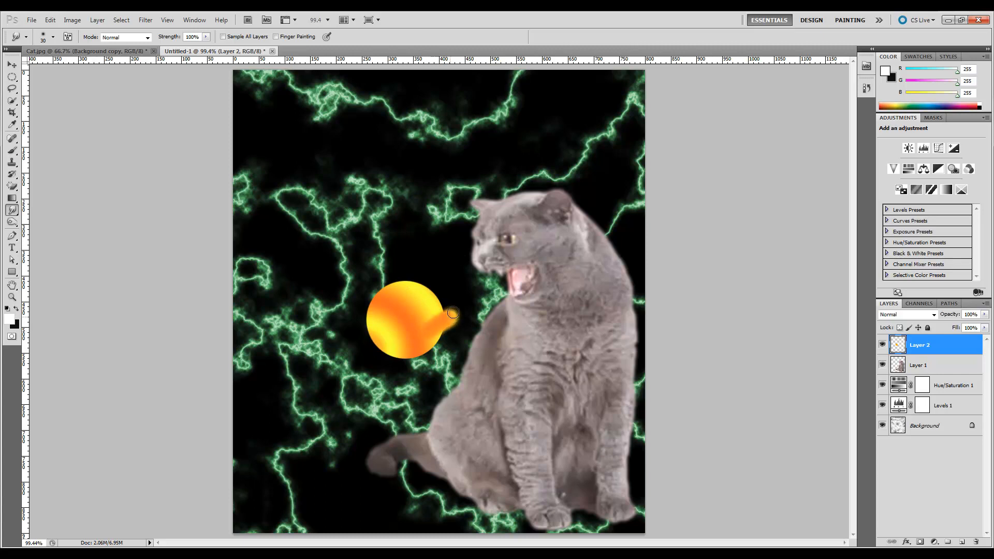
{"action": "left_click_drag", "start_coordinate": [454, 314], "coordinate": [409, 310]}
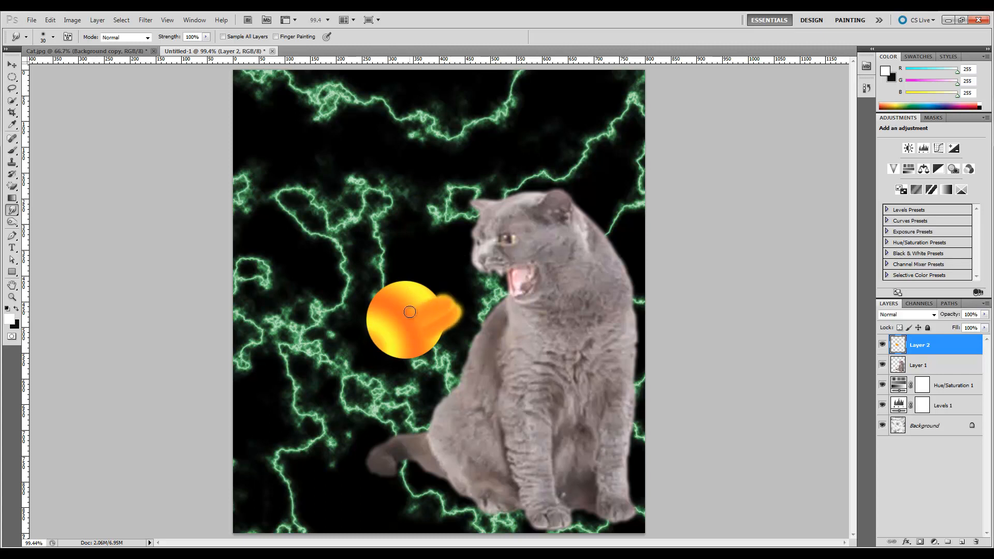
{"action": "left_click_drag", "start_coordinate": [410, 312], "coordinate": [392, 293]}
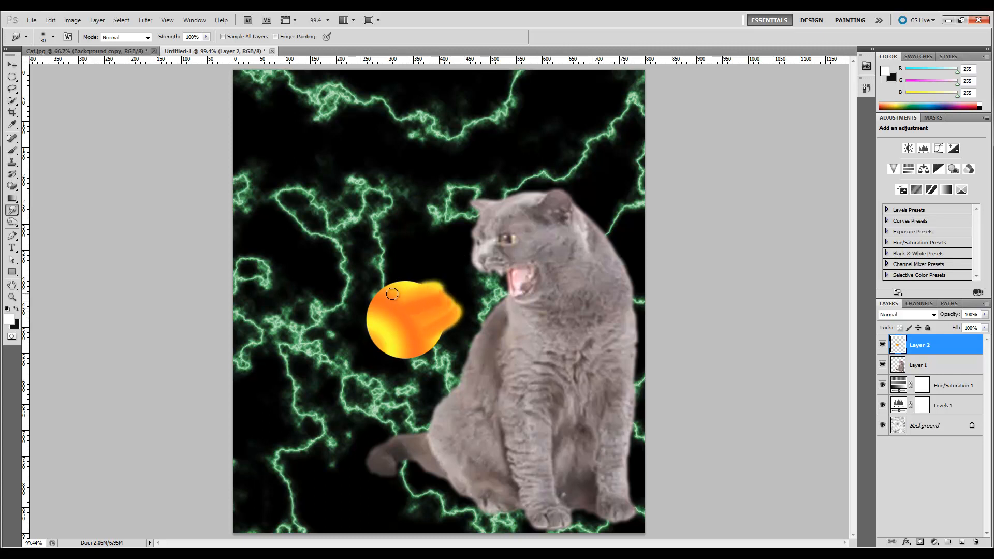
{"action": "left_click_drag", "start_coordinate": [392, 293], "coordinate": [463, 291]}
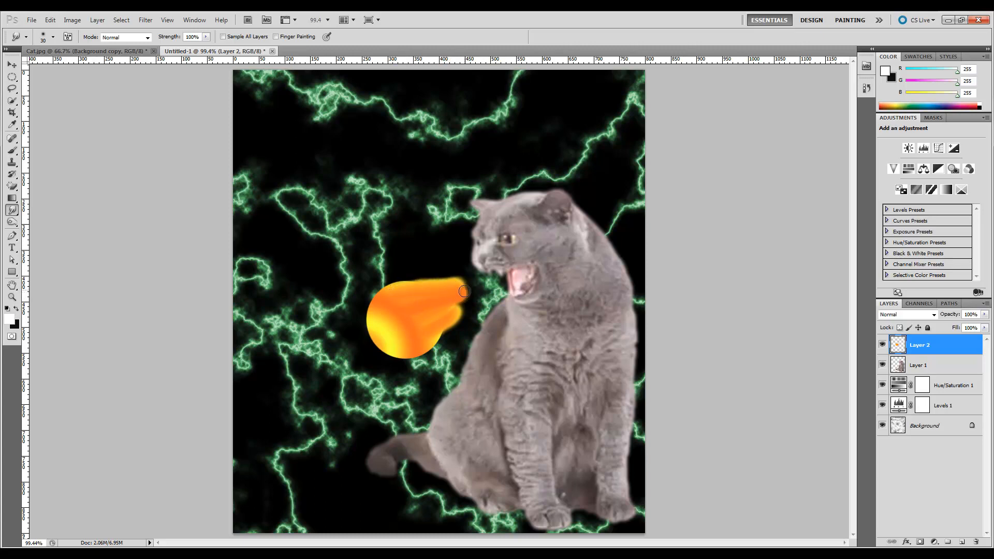
{"action": "left_click_drag", "start_coordinate": [463, 292], "coordinate": [445, 324]}
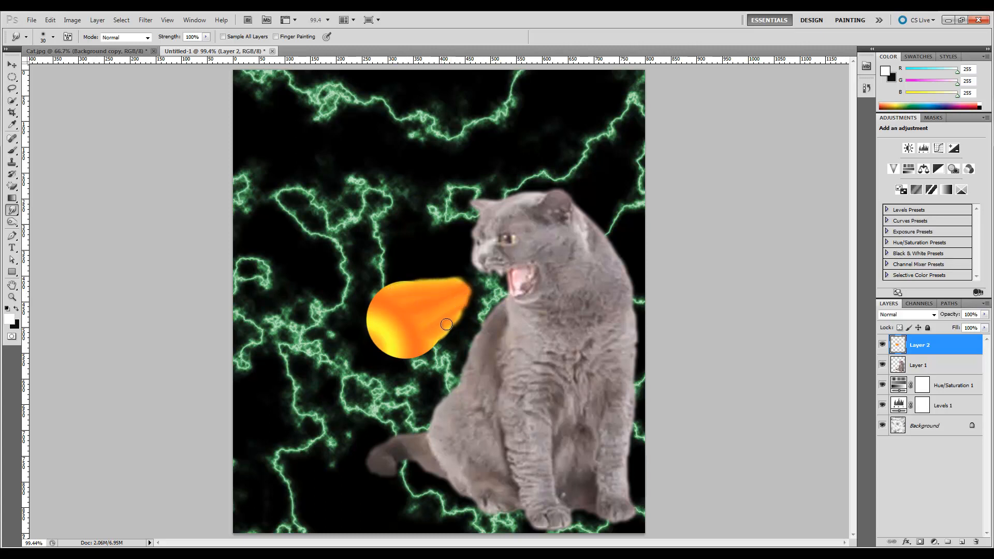
{"action": "left_click_drag", "start_coordinate": [445, 324], "coordinate": [465, 298]}
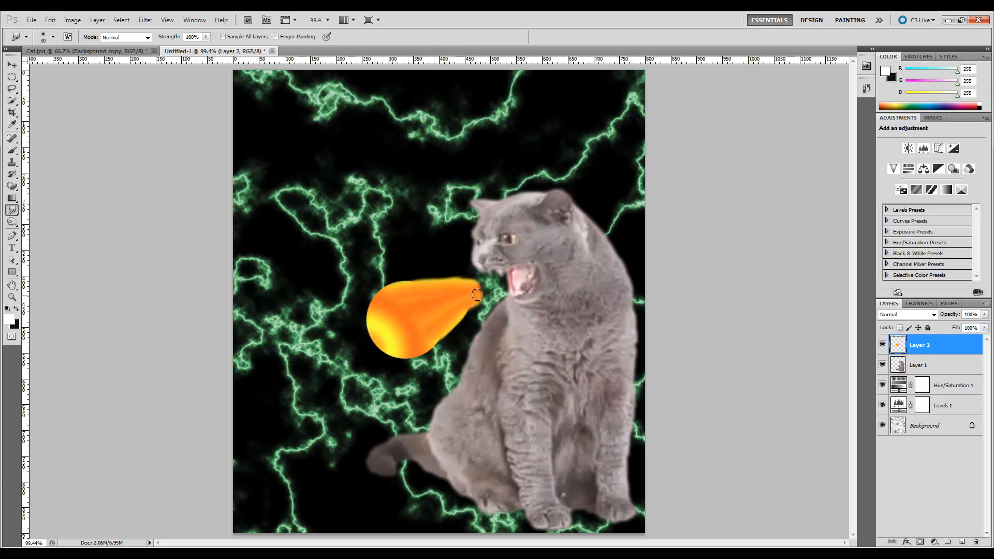
{"action": "left_click_drag", "start_coordinate": [477, 296], "coordinate": [467, 299]}
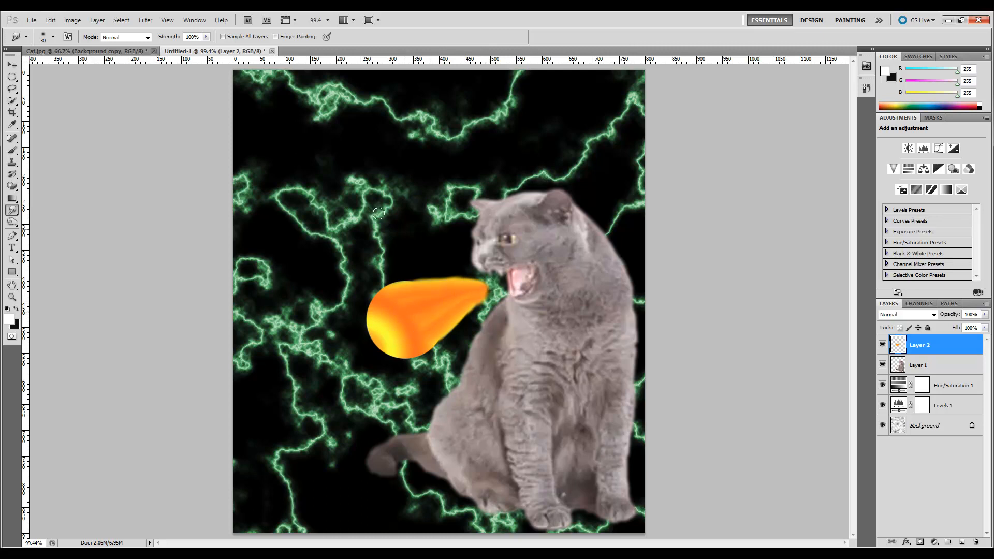
Apply a Motion Blur of 27 pixels to streak and soften the fireball's edges
{"action": "left_click", "coordinate": [120, 20]}
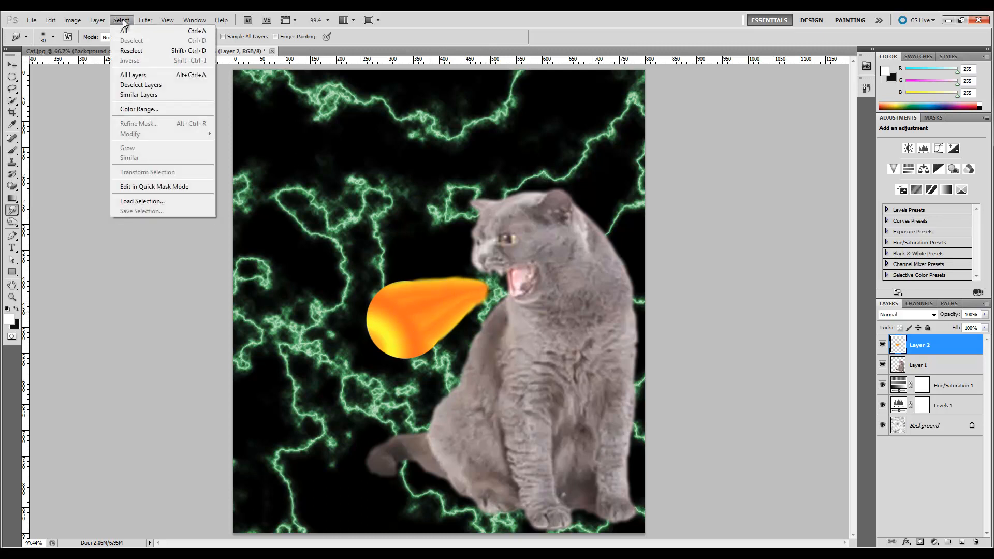
{"action": "left_click", "coordinate": [145, 20]}
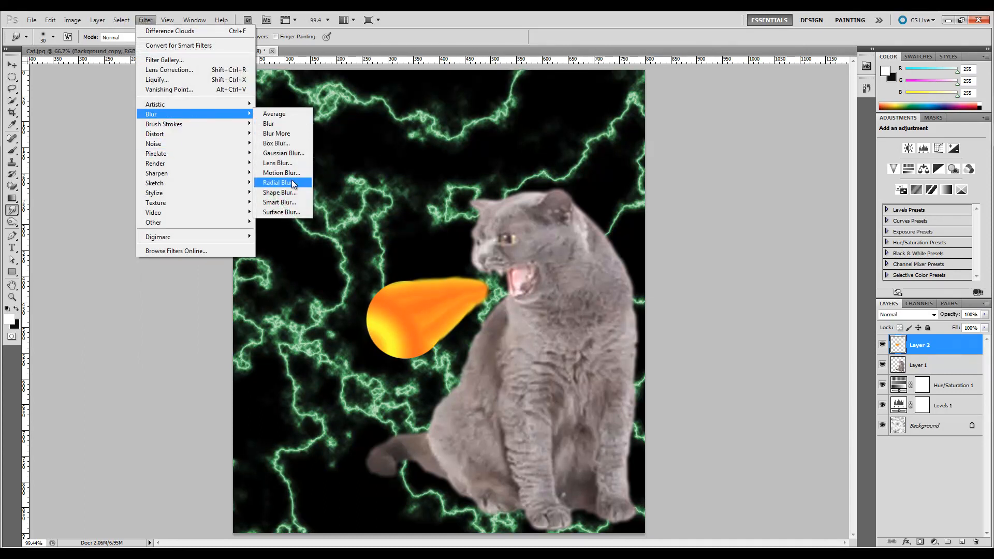
{"action": "left_click", "coordinate": [281, 173]}
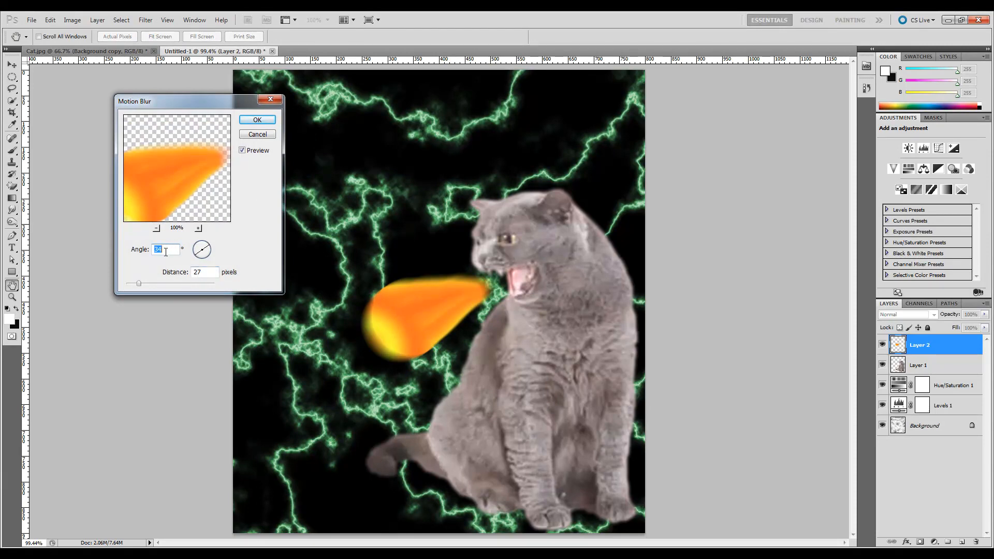
{"action": "left_click", "coordinate": [256, 120]}
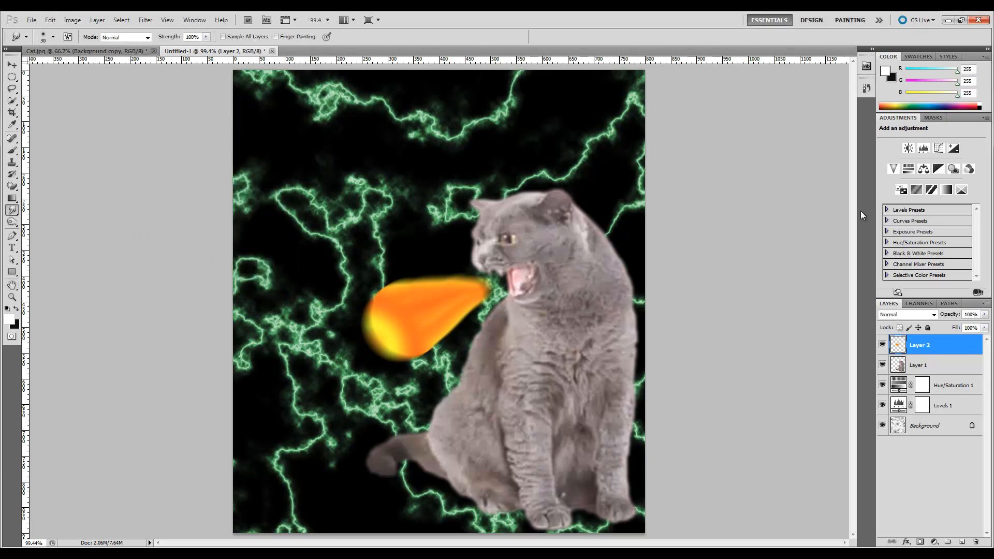
Duplicate Layer 2 and set the copy's blend mode to Hard Light
{"action": "right_click", "coordinate": [919, 344]}
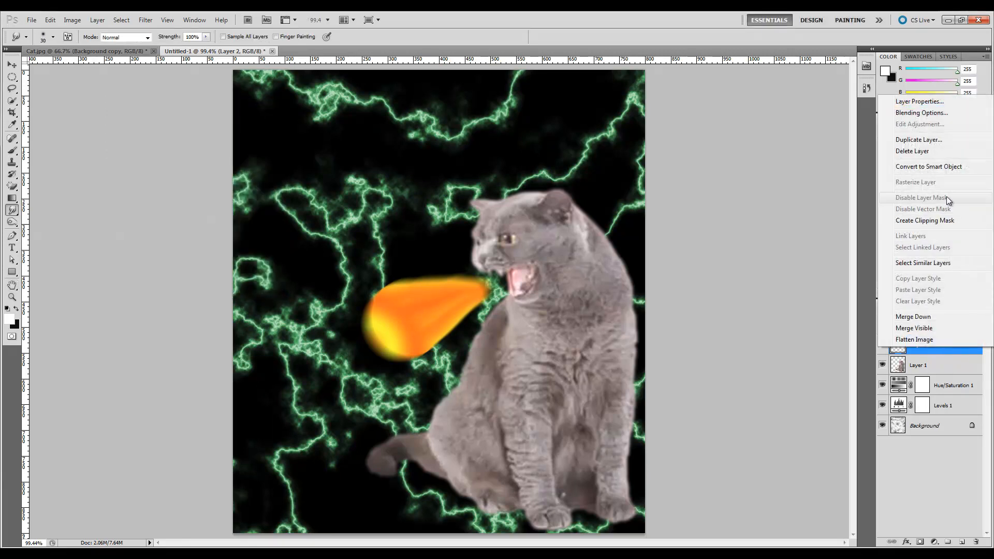
{"action": "left_click", "coordinate": [918, 139]}
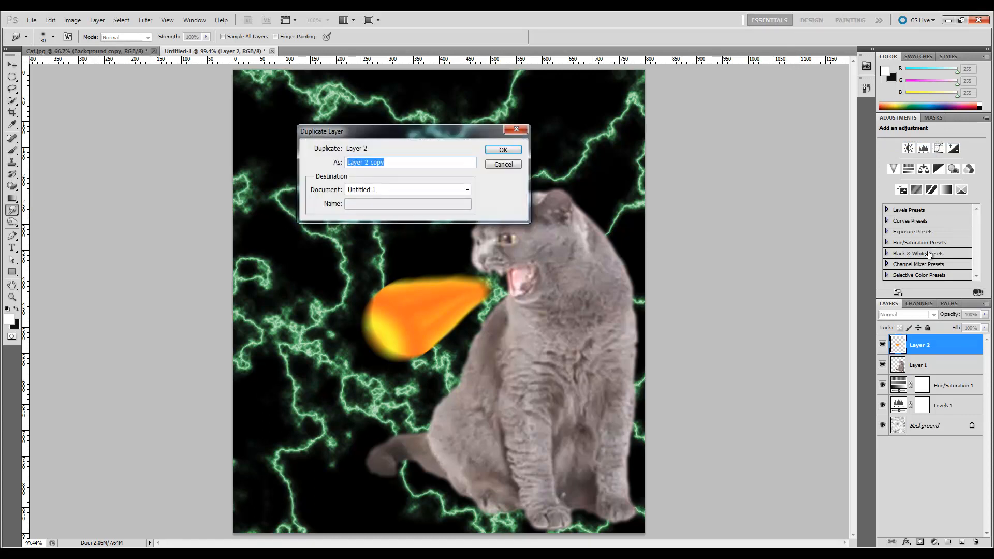
{"action": "left_click", "coordinate": [502, 149]}
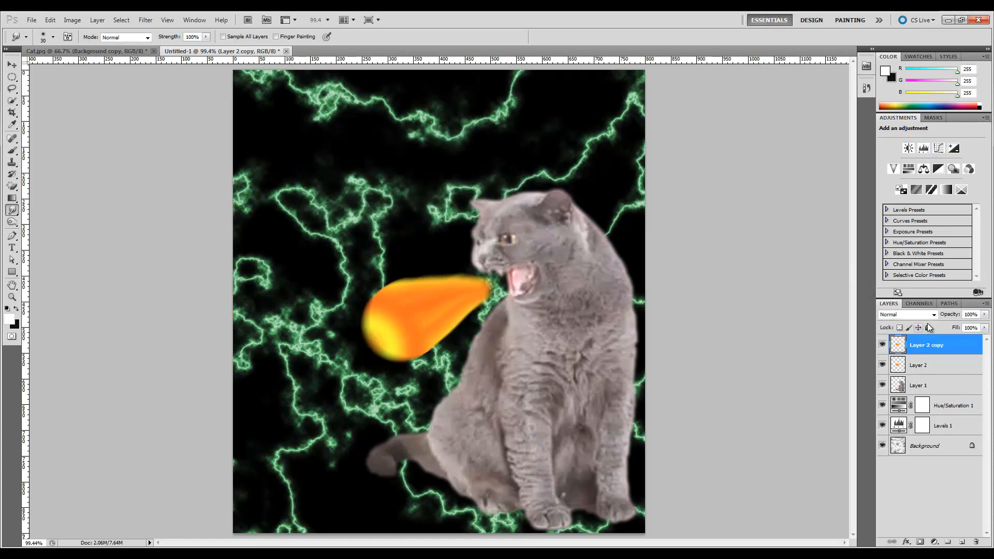
{"action": "left_click", "coordinate": [909, 314]}
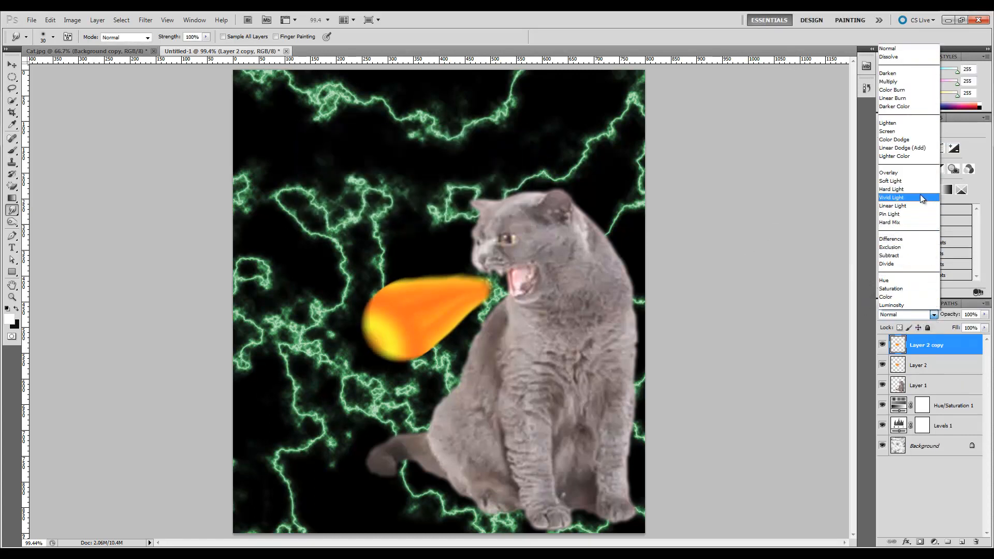
{"action": "left_click", "coordinate": [891, 188]}
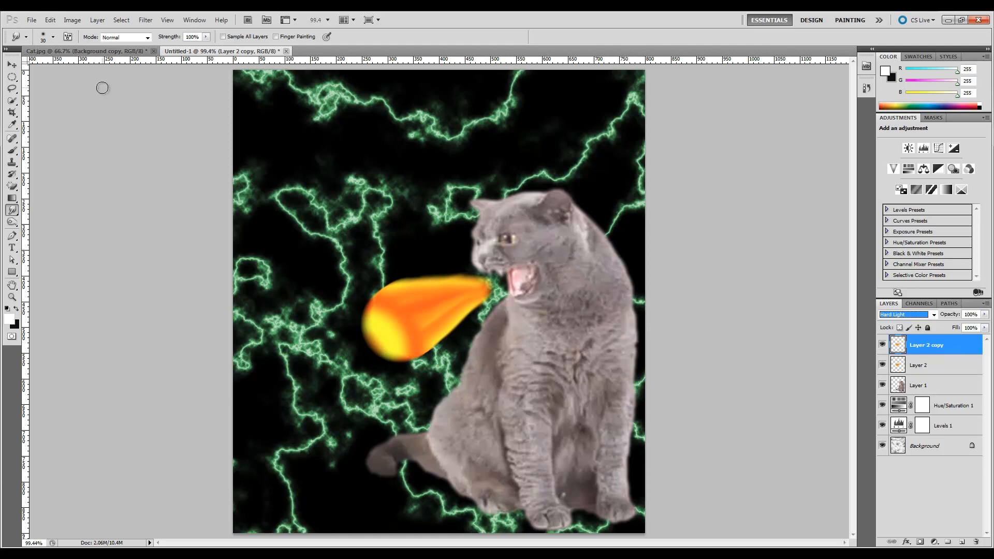
{"action": "left_click", "coordinate": [30, 20]}
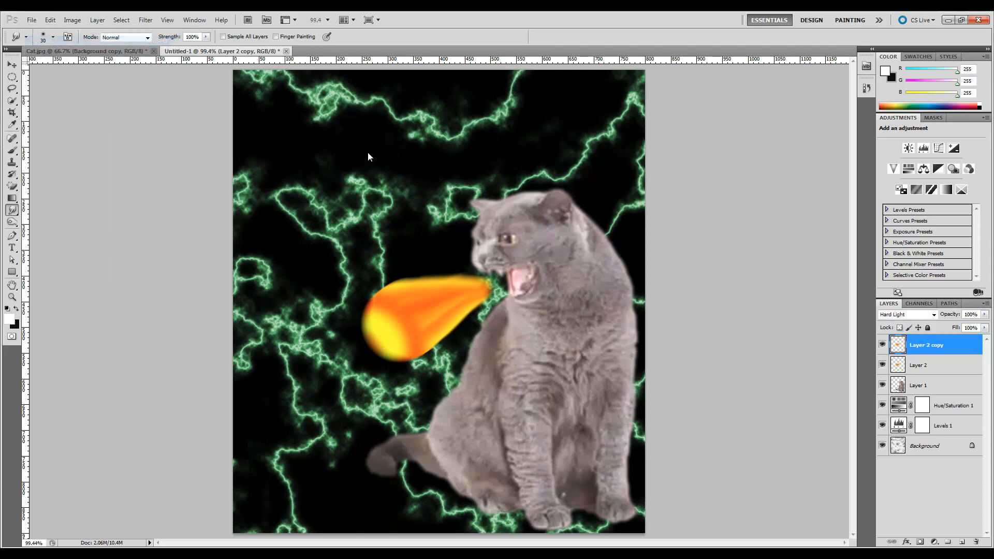
Copy the whole fire.jpg photo and paste it into Untitled-1 as Layer 3
{"action": "left_click", "coordinate": [332, 51]}
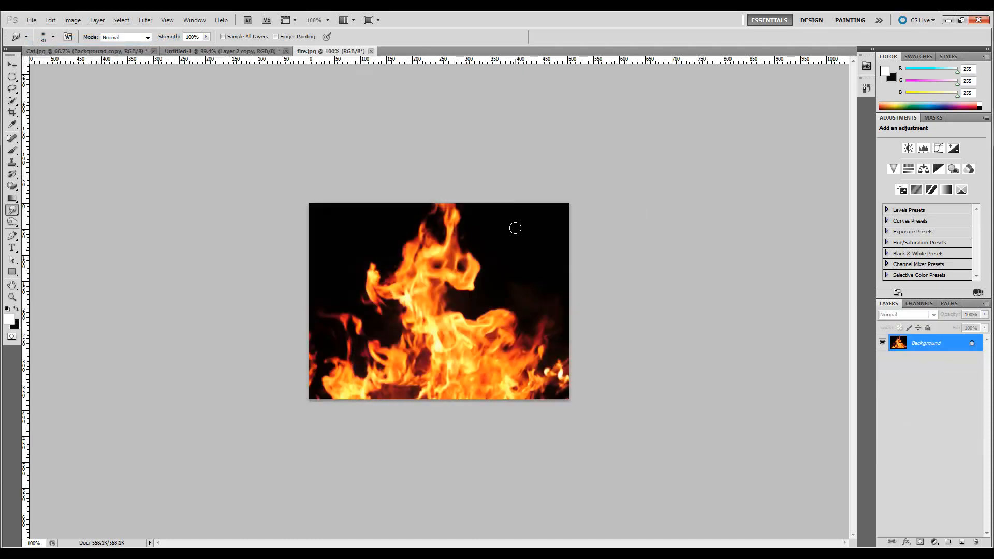
{"action": "left_click", "coordinate": [11, 64]}
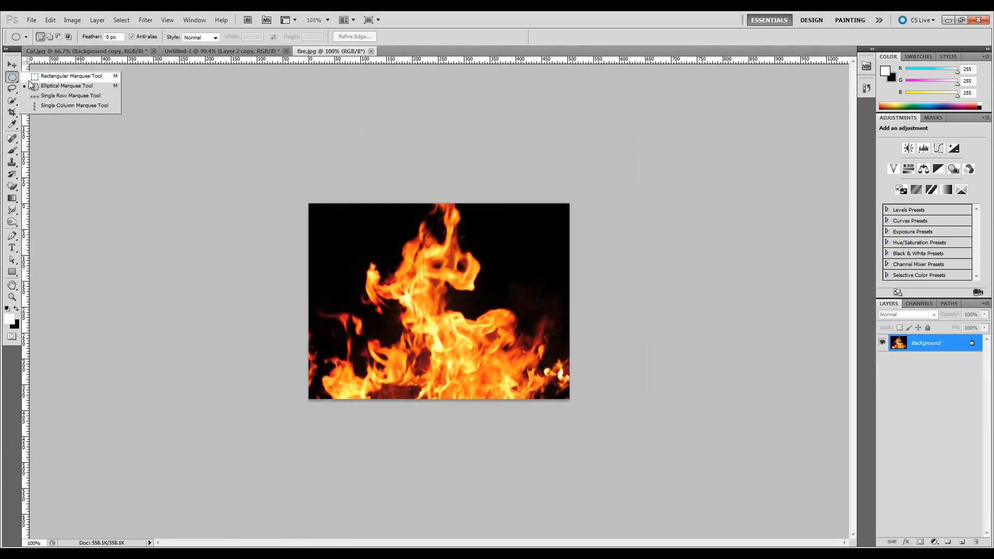
{"action": "left_click", "coordinate": [72, 76]}
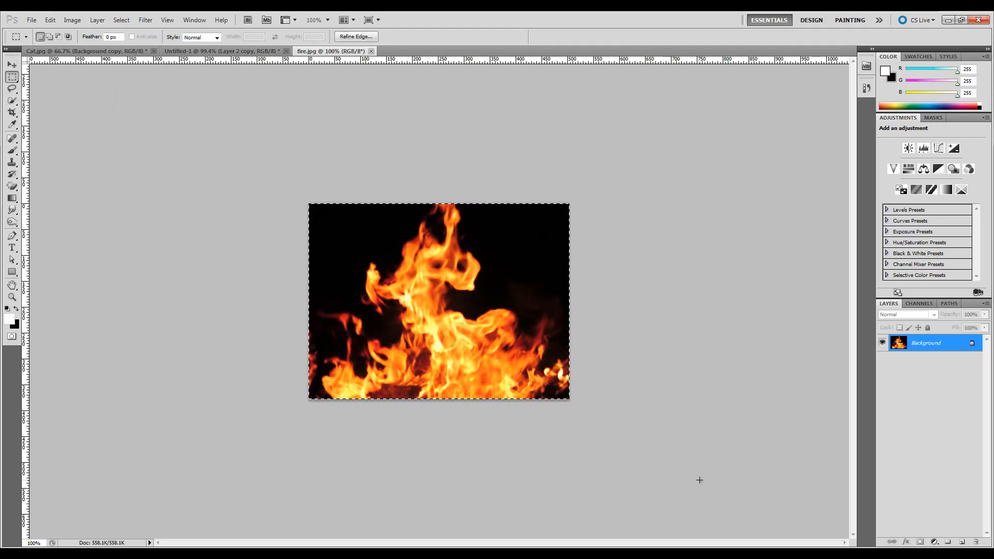
{"action": "left_click", "coordinate": [225, 50]}
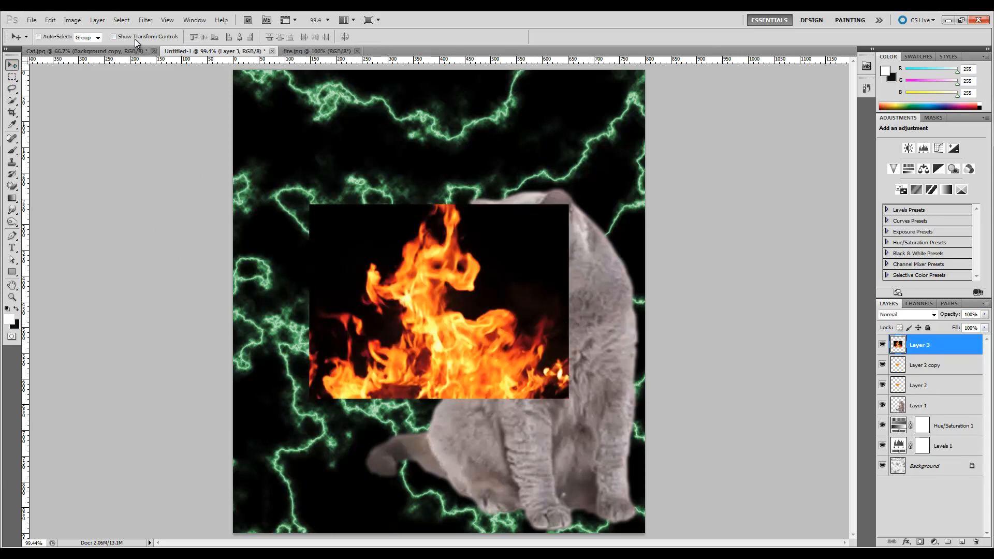
Rotate the fire photo diagonally and shift it left over the fireball, then commit
{"action": "left_click", "coordinate": [114, 36]}
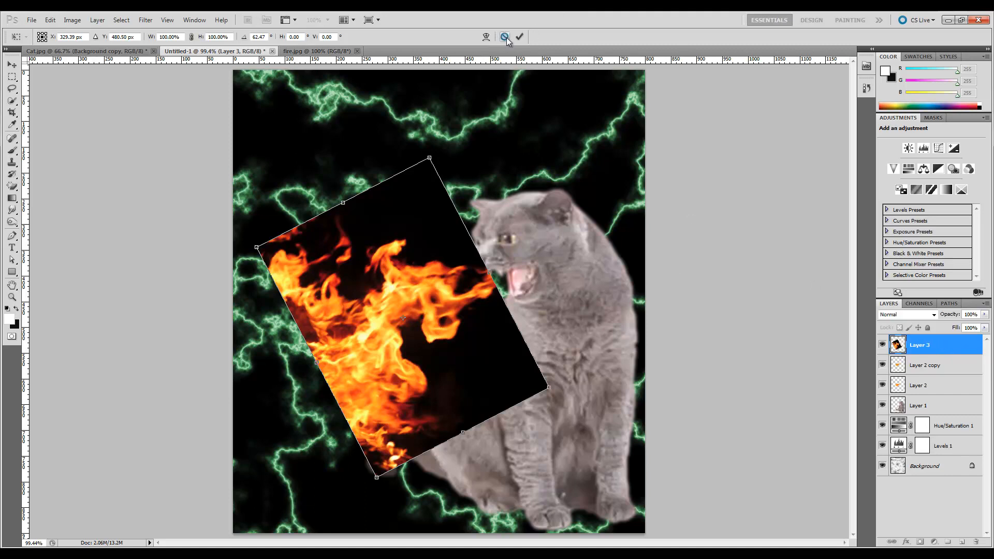
{"action": "left_click", "coordinate": [519, 36]}
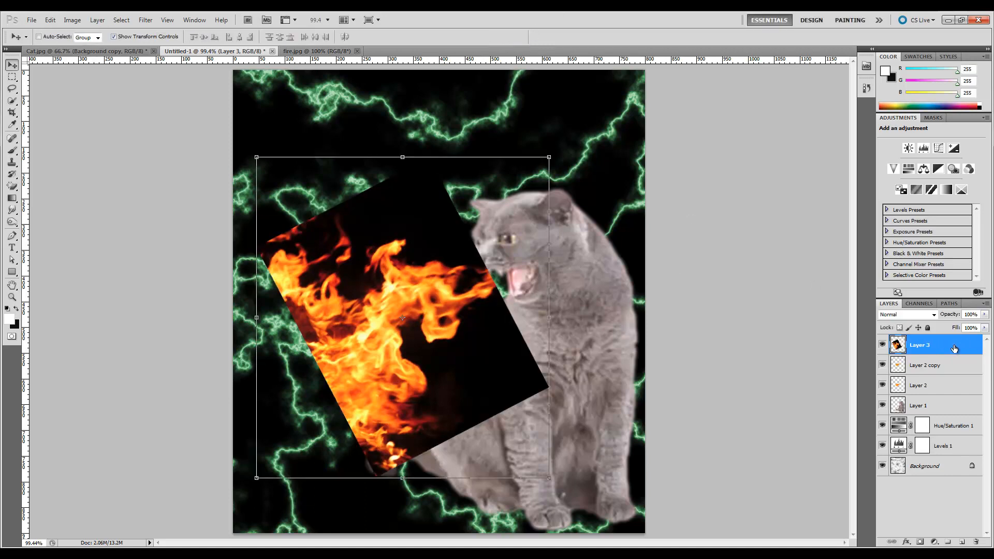
Make Layer 3 a clipping mask so flames show only inside the fireball
{"action": "right_click", "coordinate": [919, 344]}
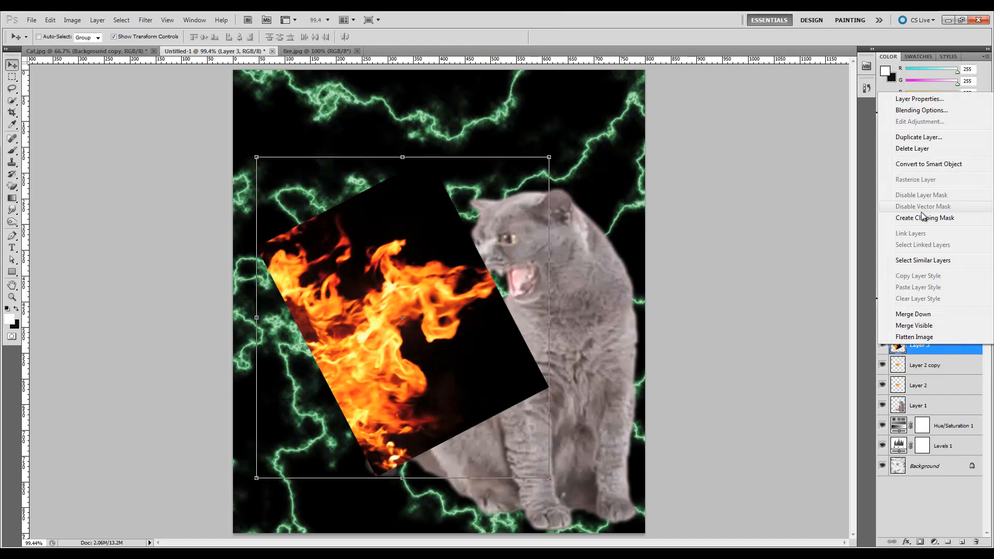
{"action": "left_click", "coordinate": [925, 218]}
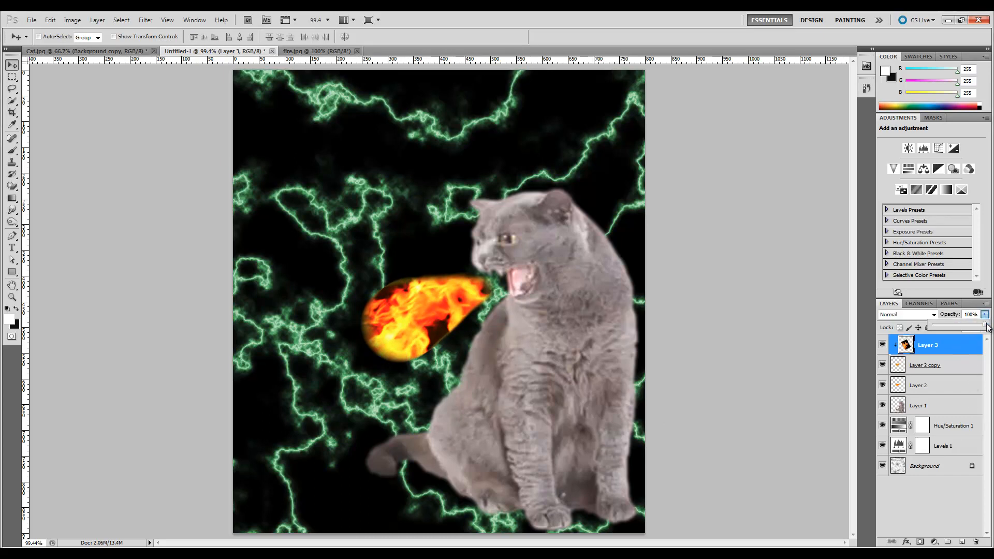
Lower the clipped fire photo layer (Layer 3) to 60% opacity in the Layers panel
{"action": "left_click_drag", "start_coordinate": [984, 326], "coordinate": [967, 326]}
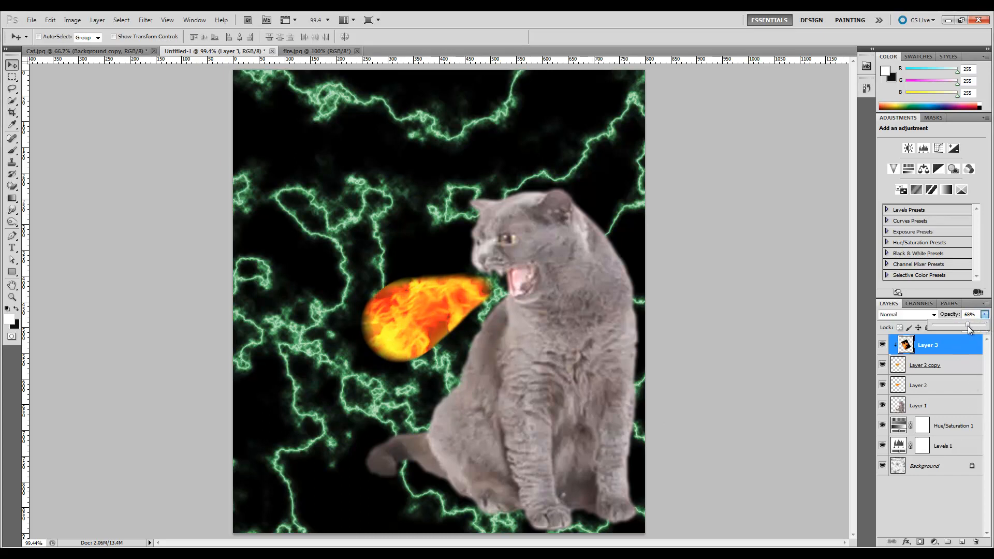
{"action": "left_click_drag", "start_coordinate": [970, 327], "coordinate": [968, 328]}
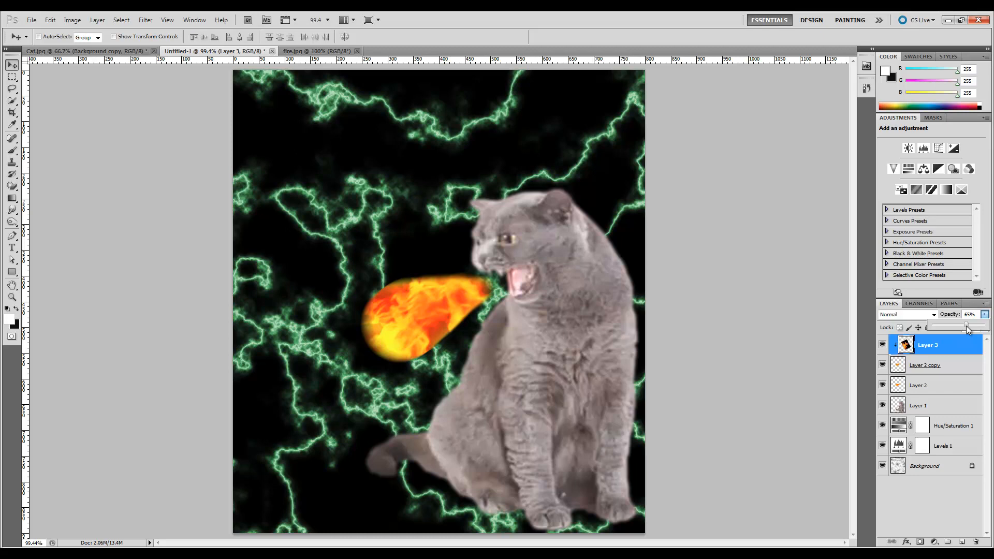
{"action": "left_click_drag", "start_coordinate": [969, 326], "coordinate": [965, 325]}
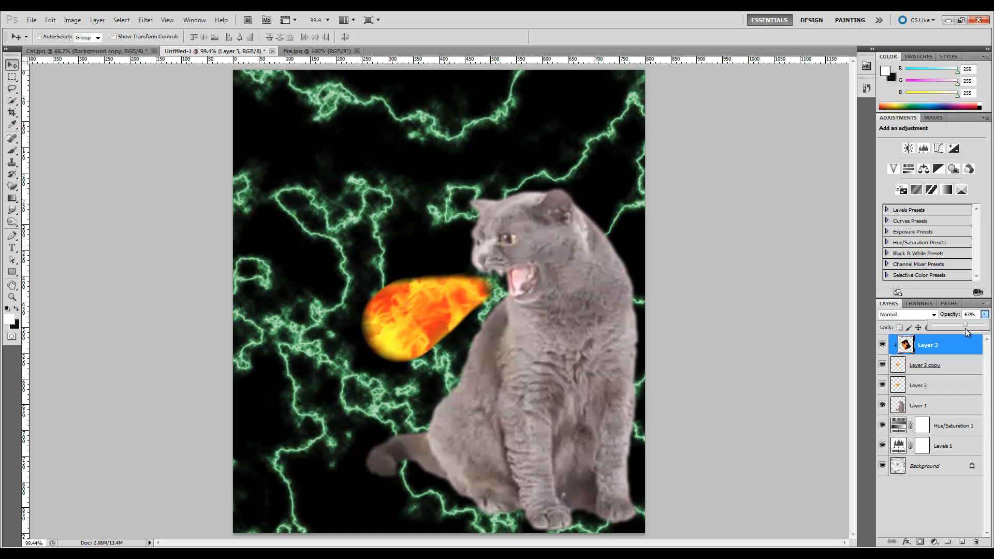
{"action": "left_click_drag", "start_coordinate": [964, 325], "coordinate": [954, 324]}
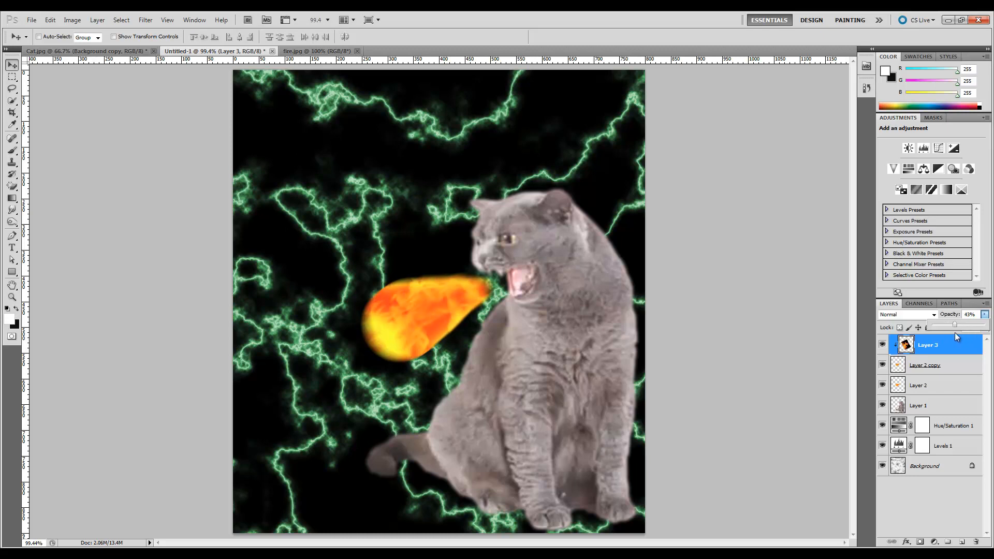
{"action": "left_click_drag", "start_coordinate": [953, 324], "coordinate": [964, 324]}
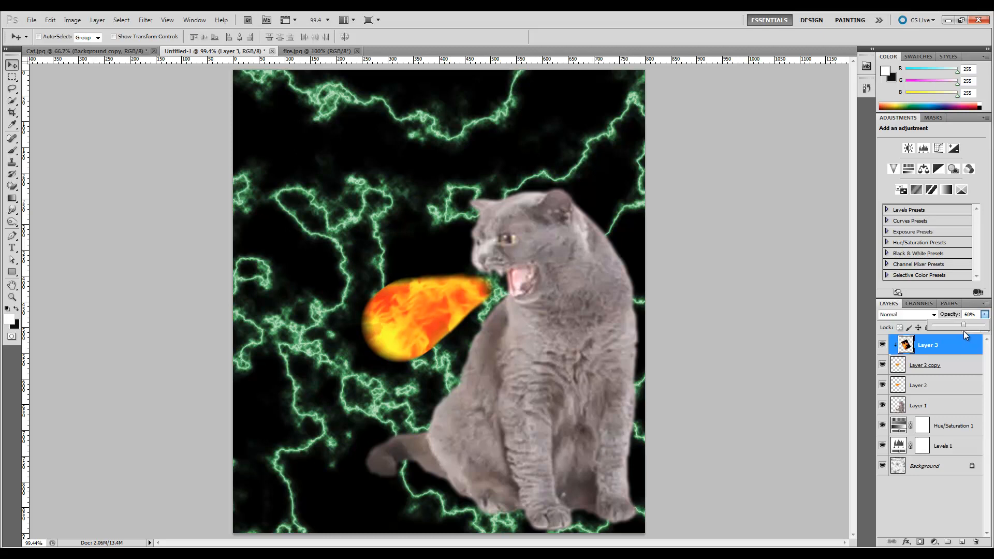